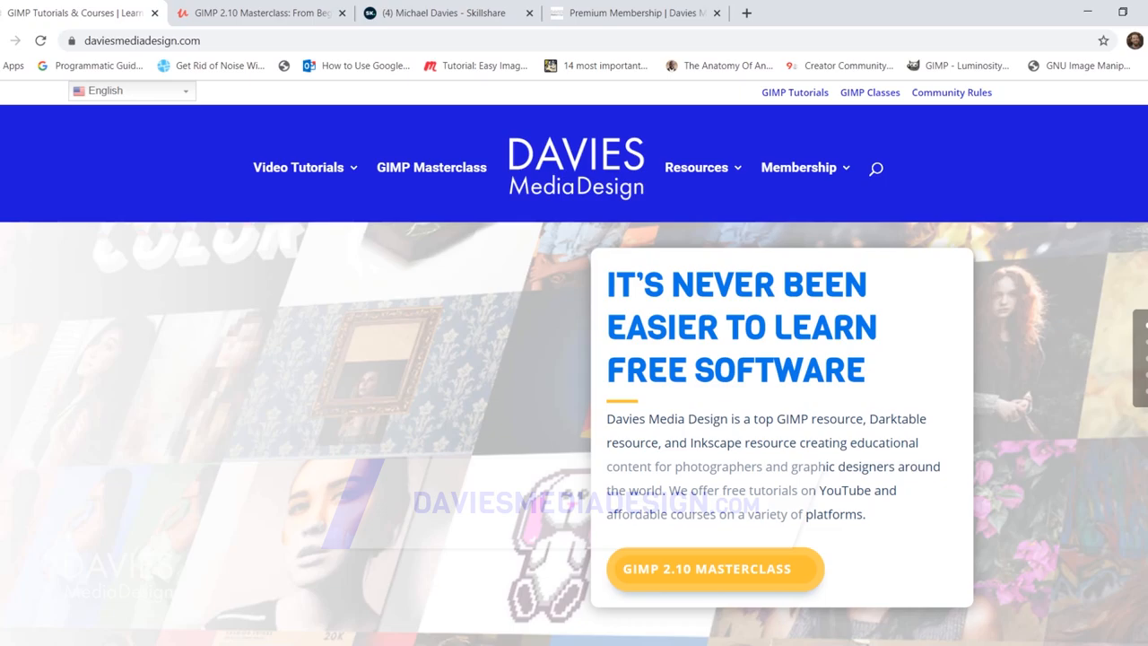
Step: Browse the Davies Media Design homepage, then view the Udemy masterclass and Skillshare profile tabs
scroll(down, 3)
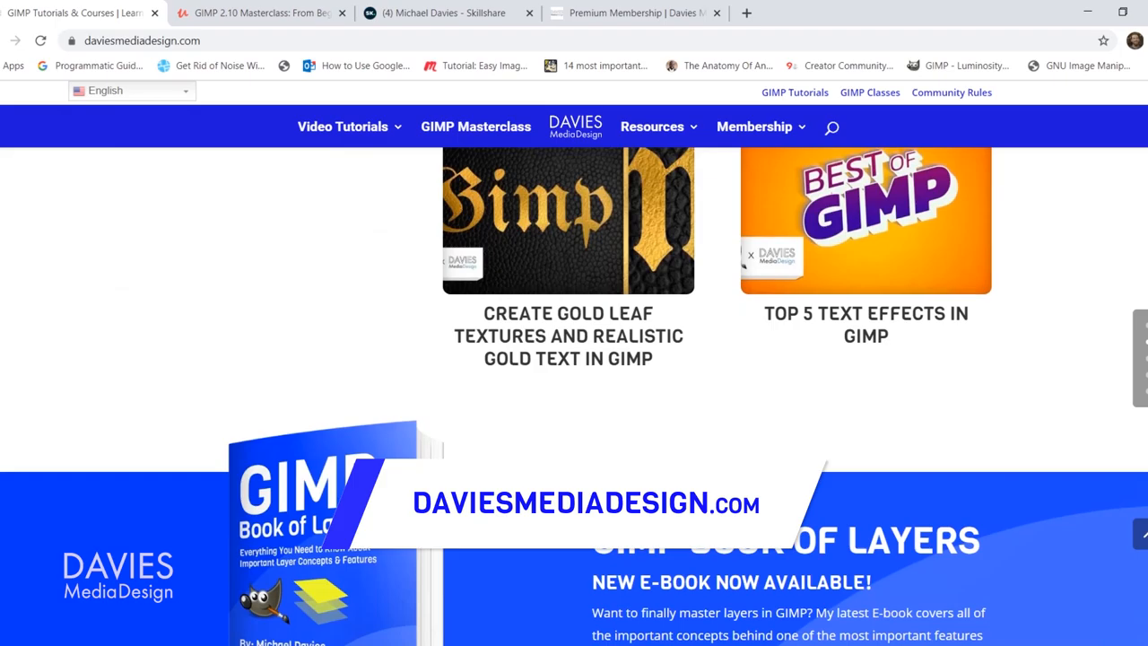
click(260, 16)
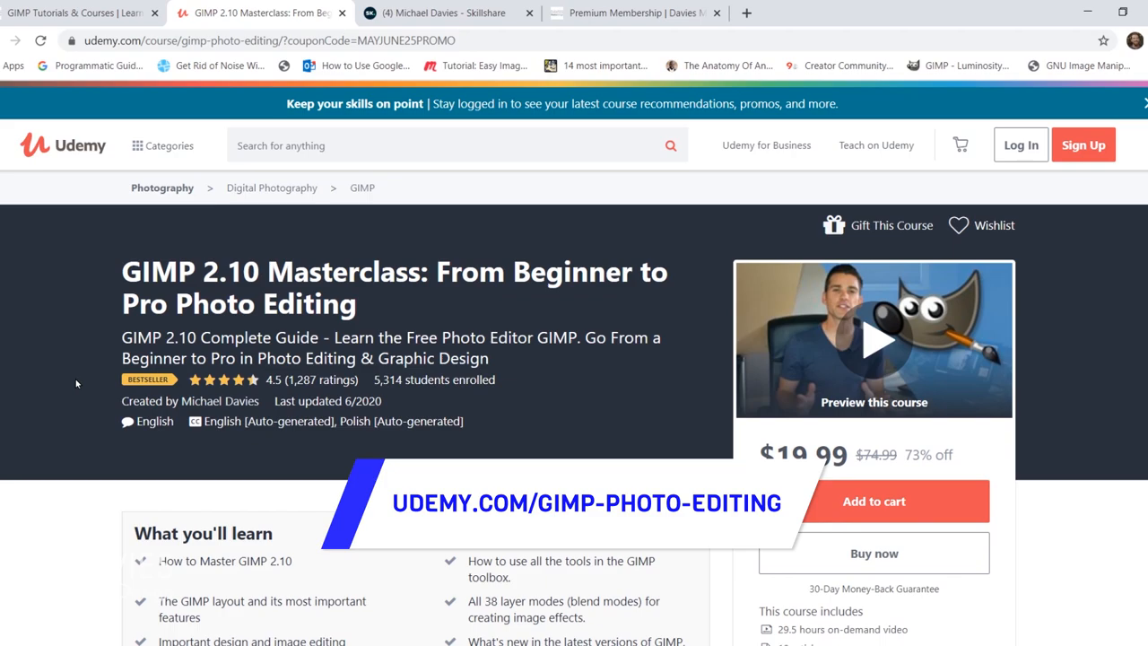
click(449, 14)
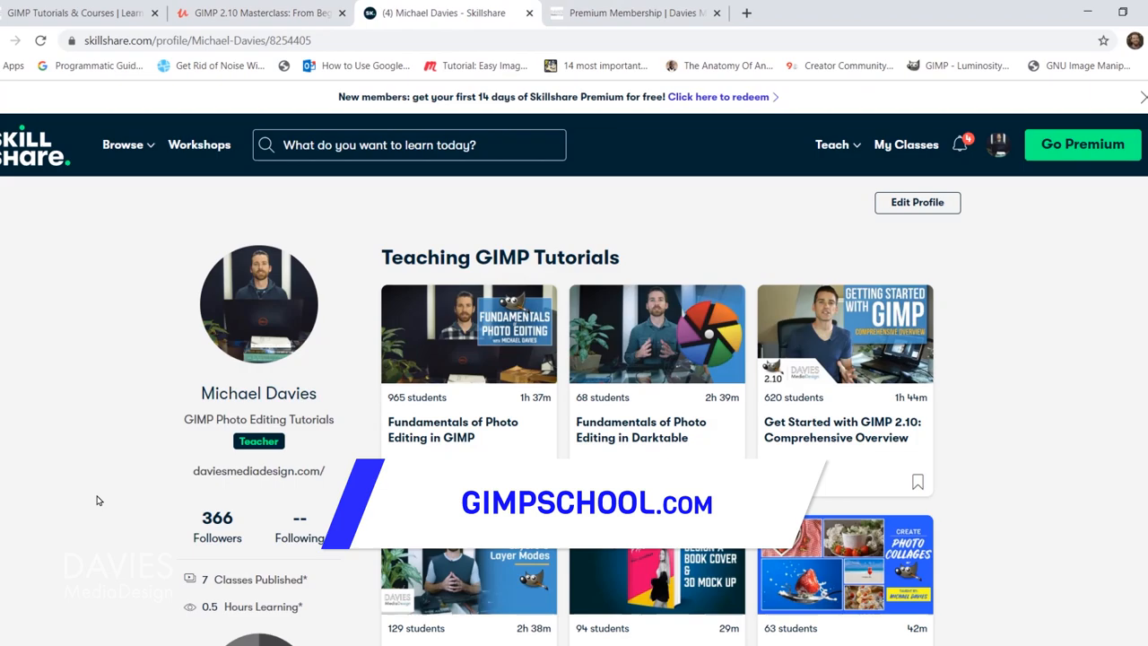
click(649, 13)
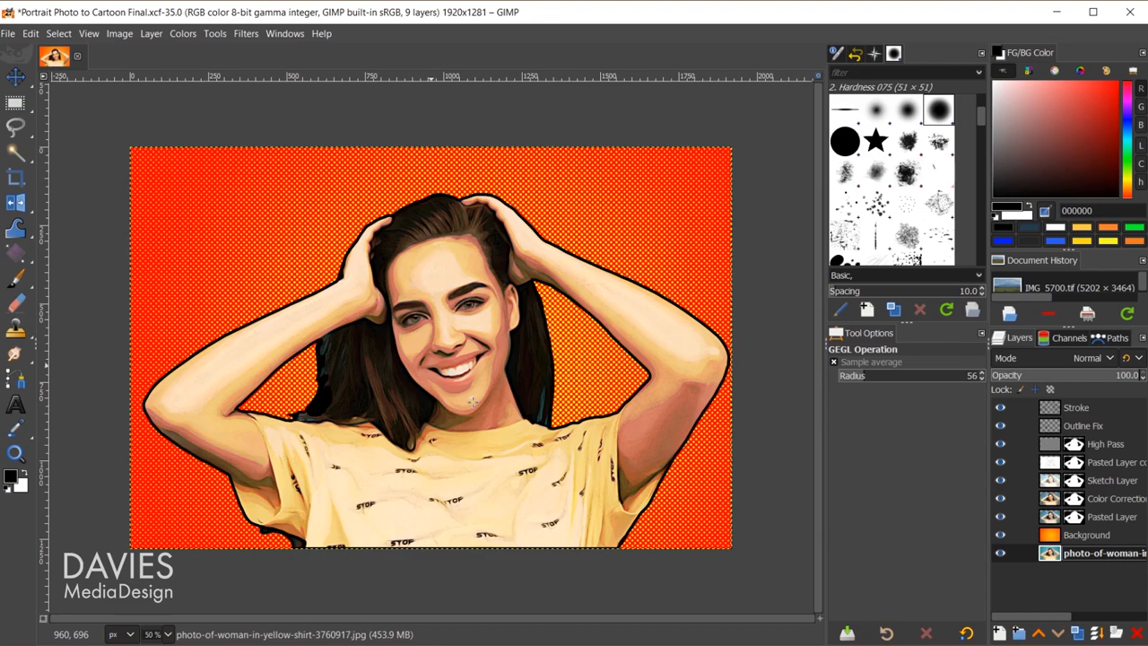
Step: Open the recent photo-of-woman-in-yellow-shirt-3760917.jpg and convert it to the built-in sRGB profile
click(15, 35)
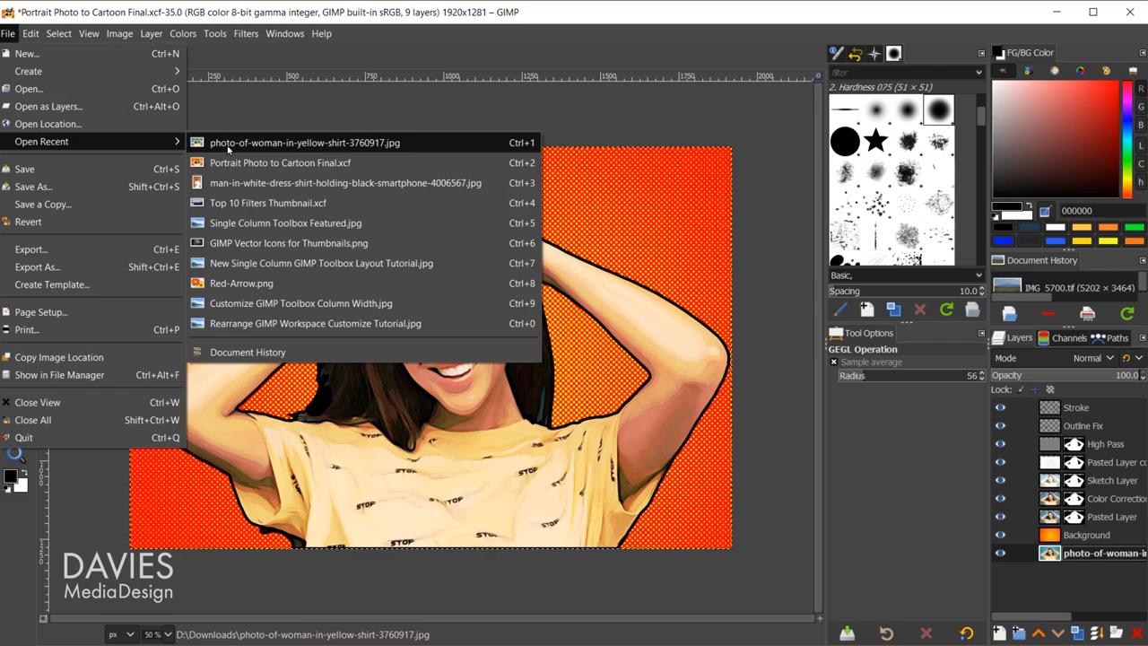
click(305, 141)
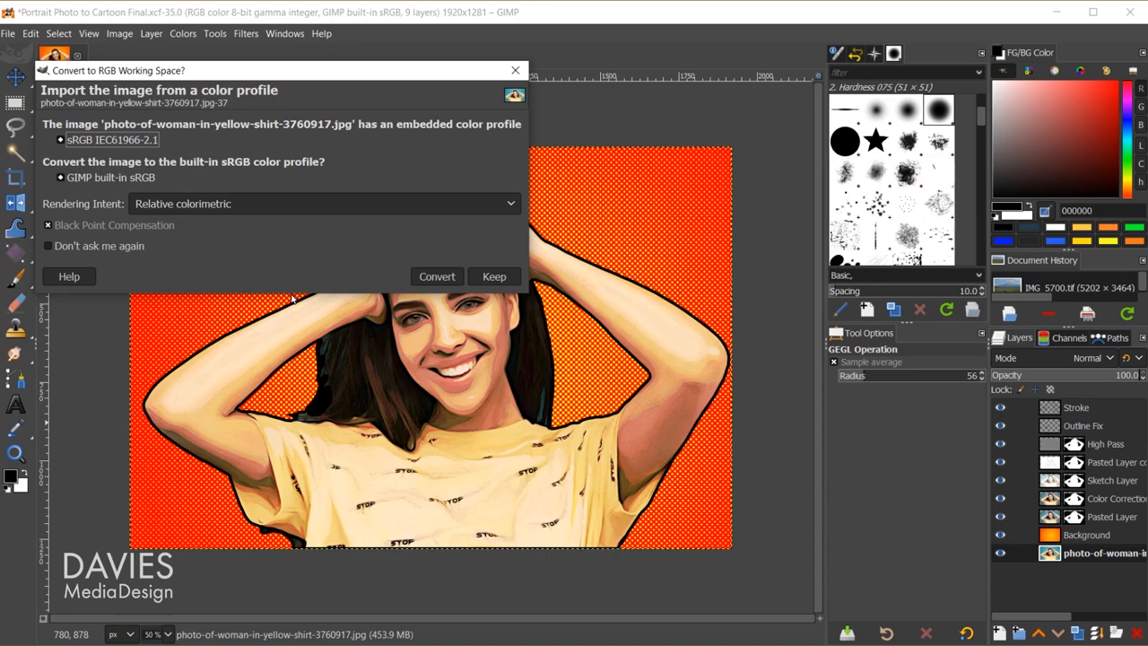
click(436, 276)
text(Cartoon Outline)
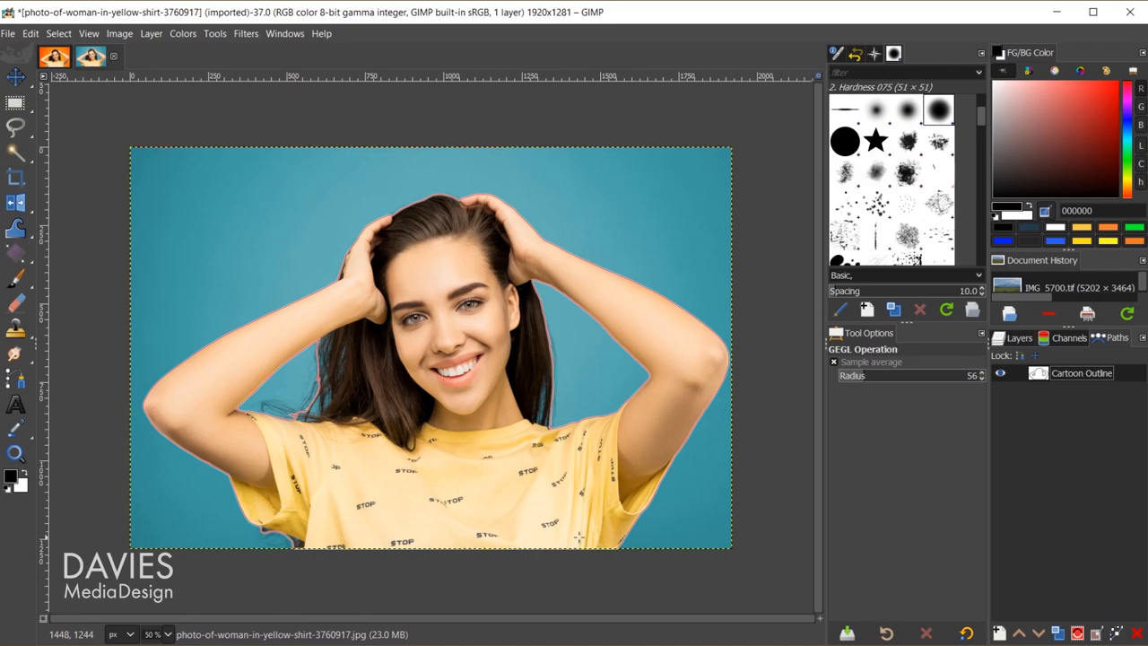
click(1081, 632)
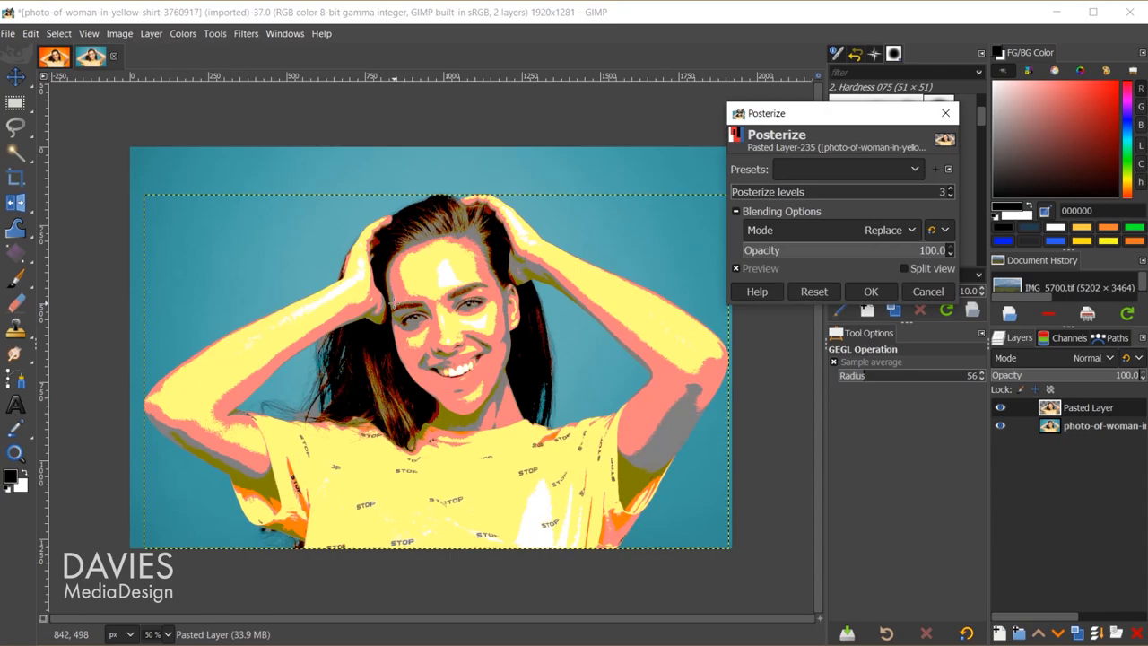
Step: Apply Posterize at 11 levels to the pasted photo layer
click(950, 188)
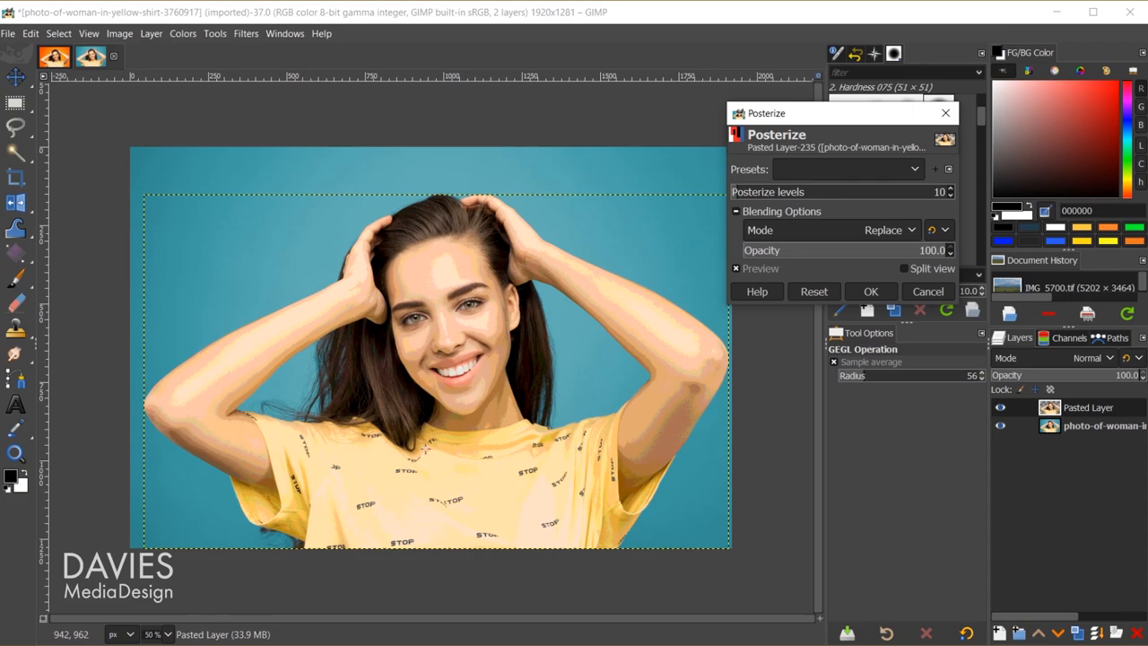
click(951, 188)
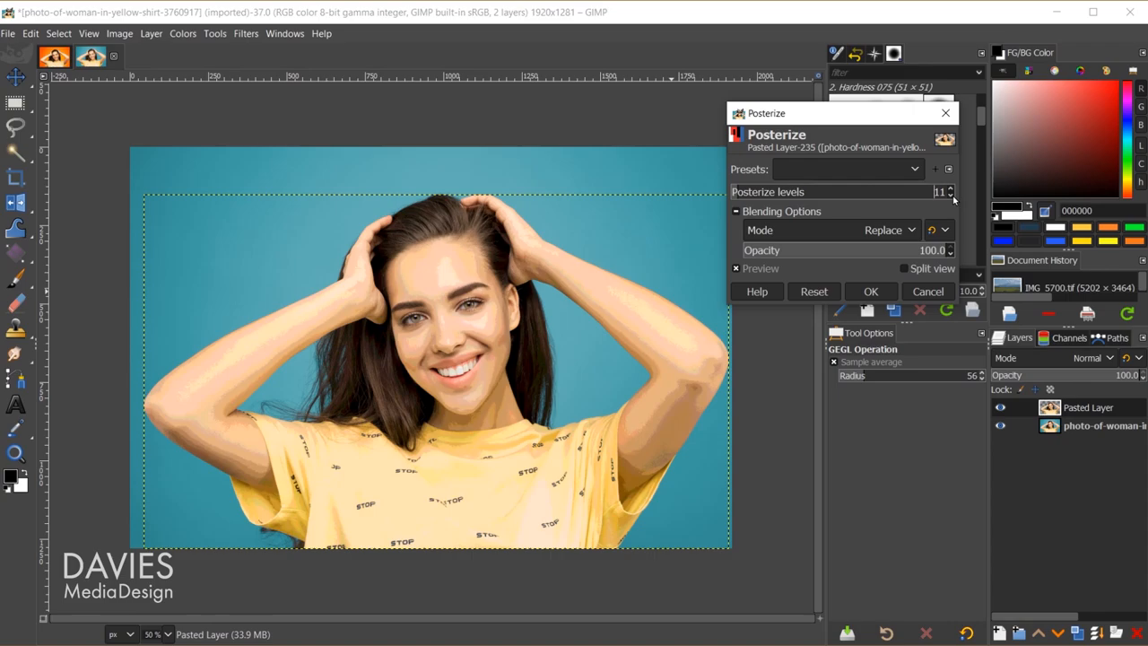
click(950, 195)
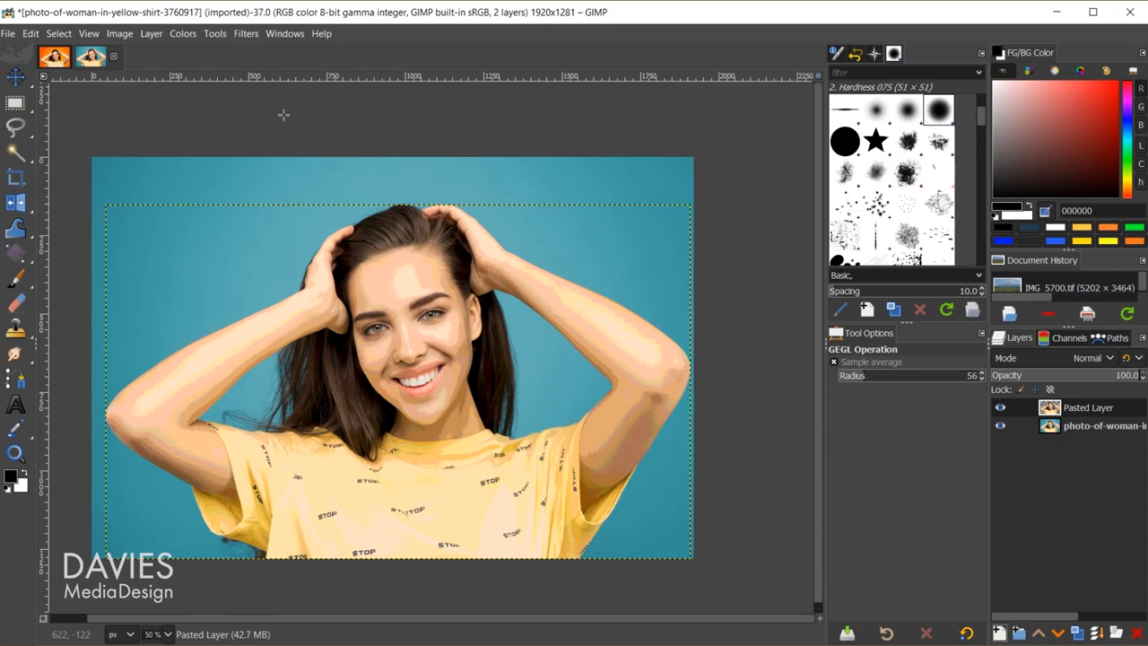
Step: Apply G'MIC Artistic > Dream Smoothing (found by searching 'smooth') to the posterized layer
click(219, 33)
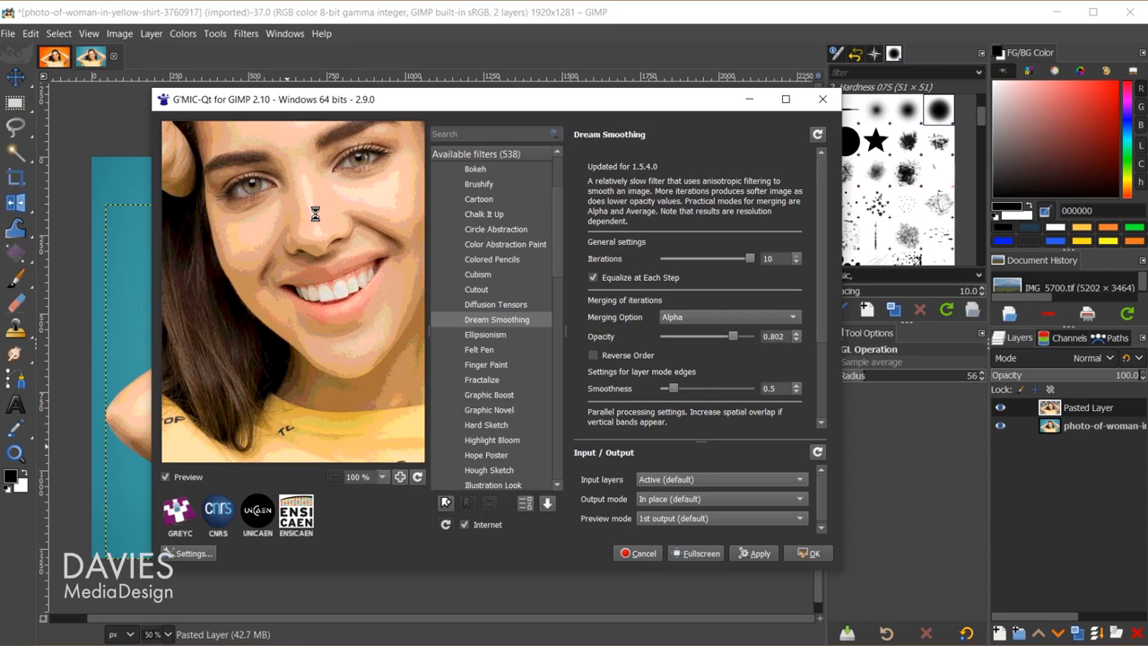
text(smooth)
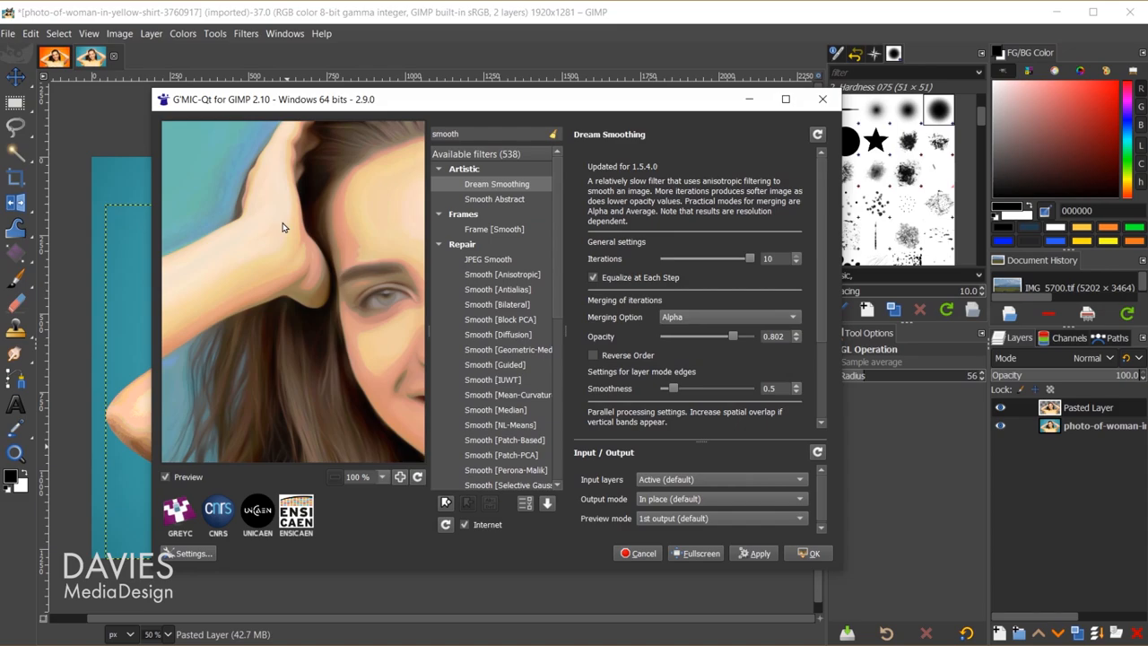
click(753, 552)
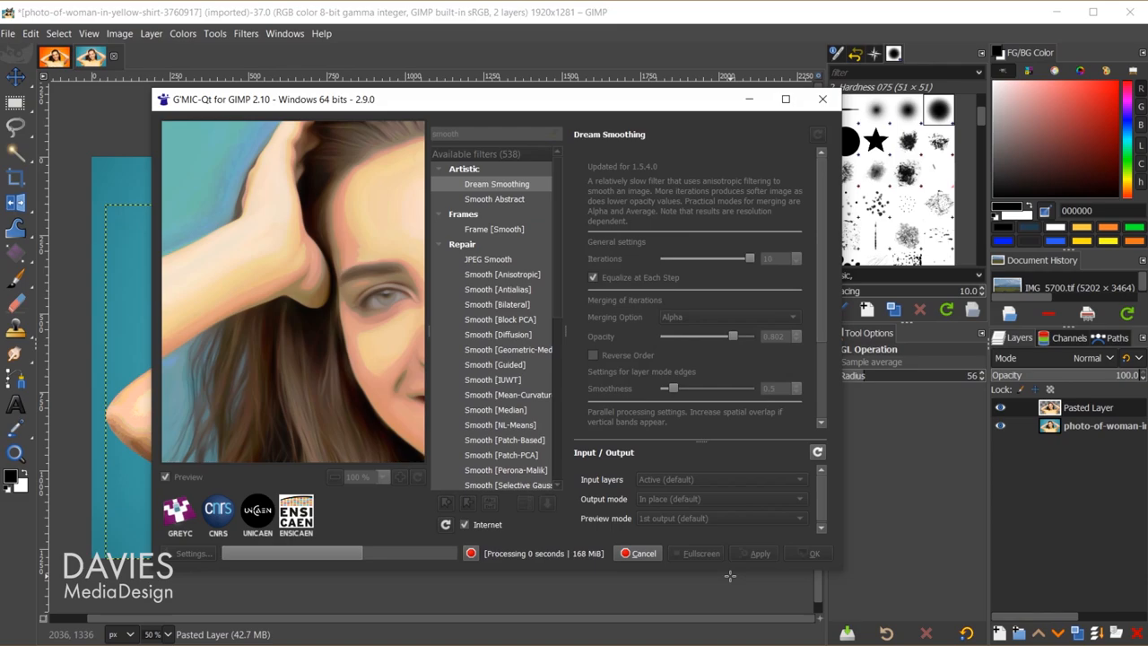
click(807, 552)
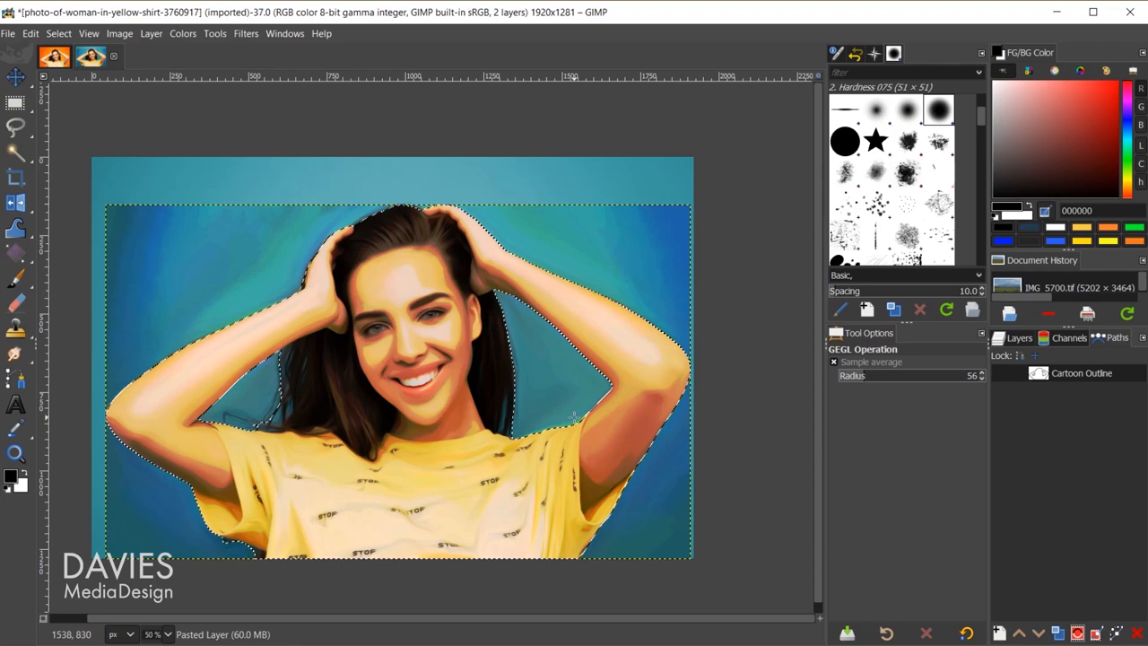
Step: Add a layer mask to the Pasted Layer based on the current selection of the woman
click(927, 305)
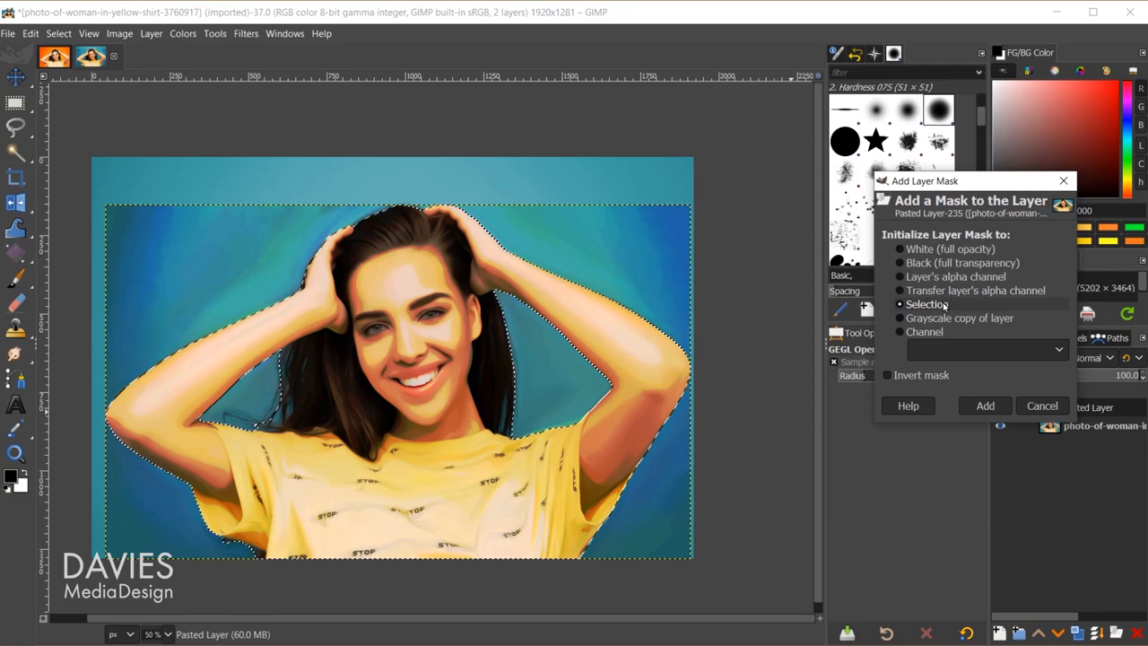
click(983, 405)
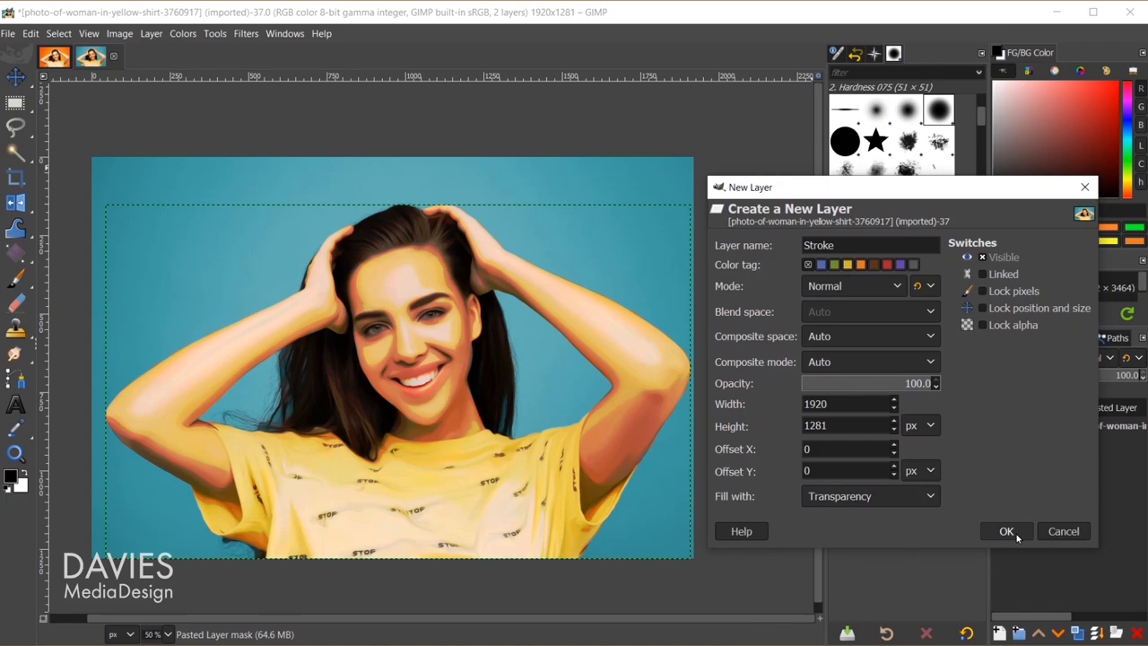
Step: Create the Stroke layer and stroke the Cartoon Outline path with a 10 px dark line
click(1004, 531)
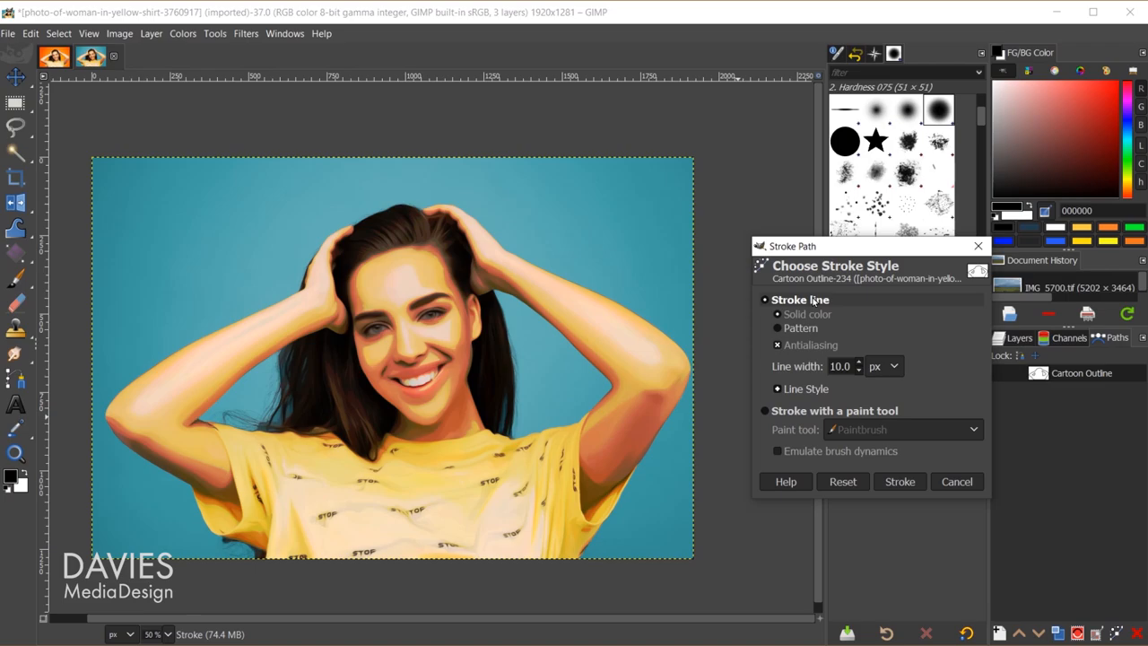
click(901, 481)
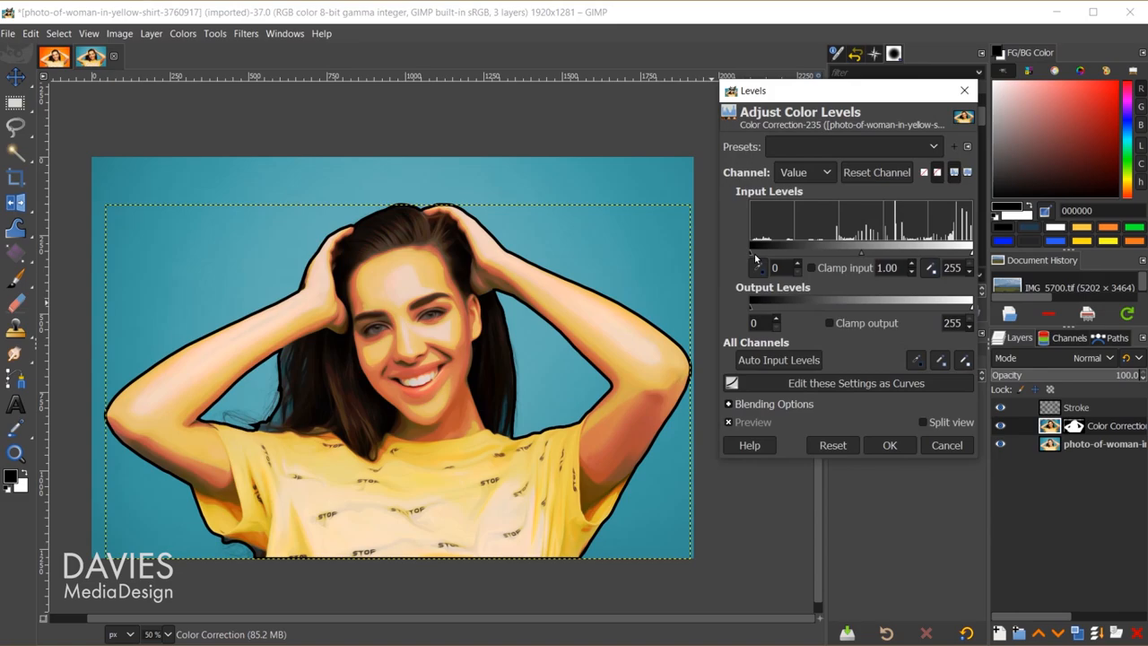
Step: Tune Levels input sliders on the Value, Red, Green and Blue channels of the Color Correction layer
drag(964, 255, 954, 255)
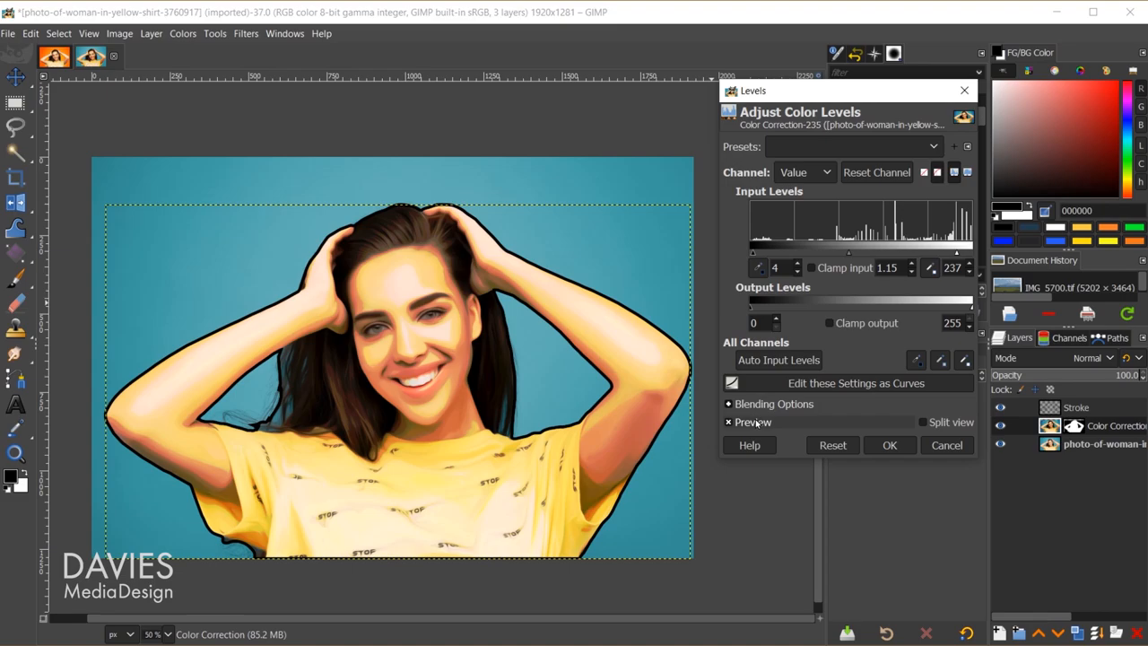
click(803, 173)
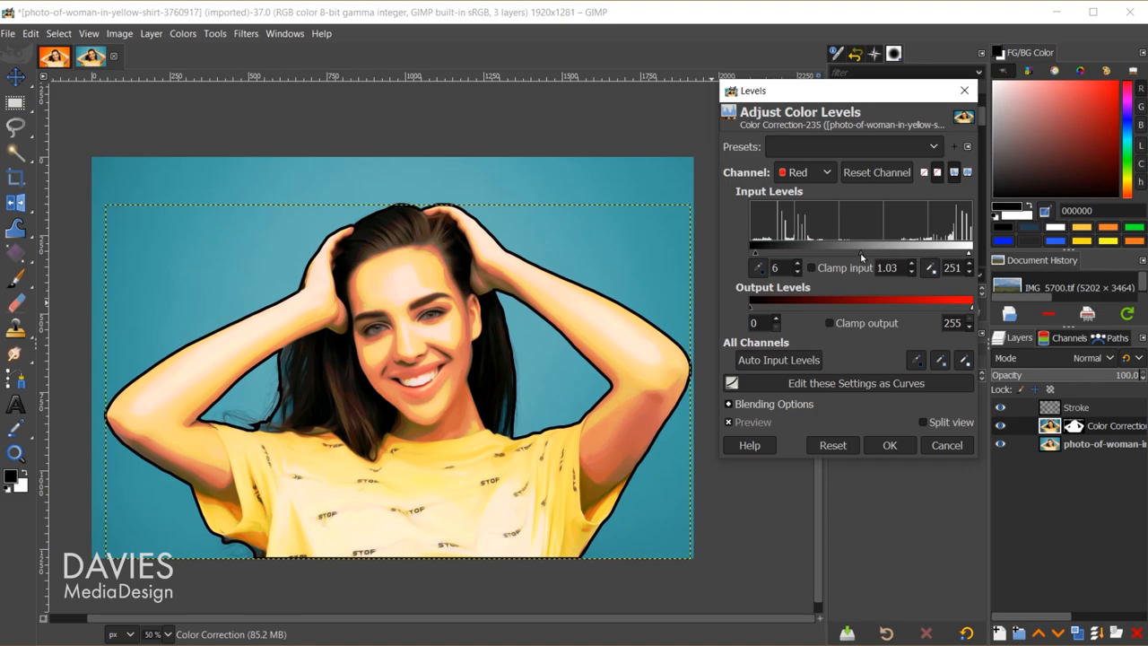
click(804, 173)
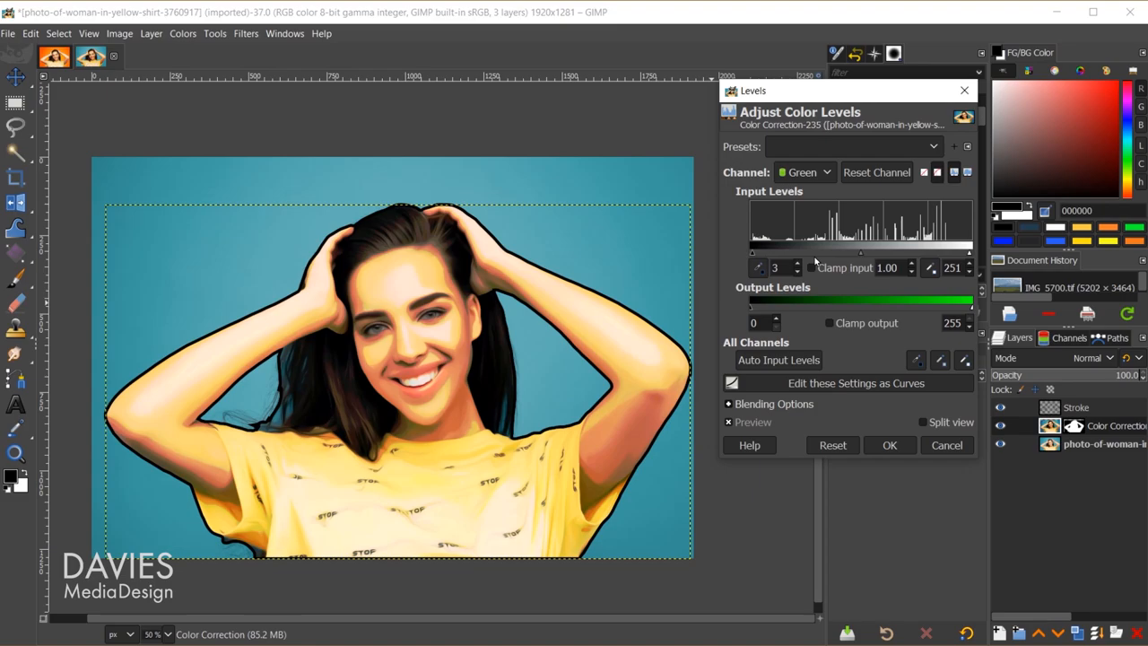
click(803, 172)
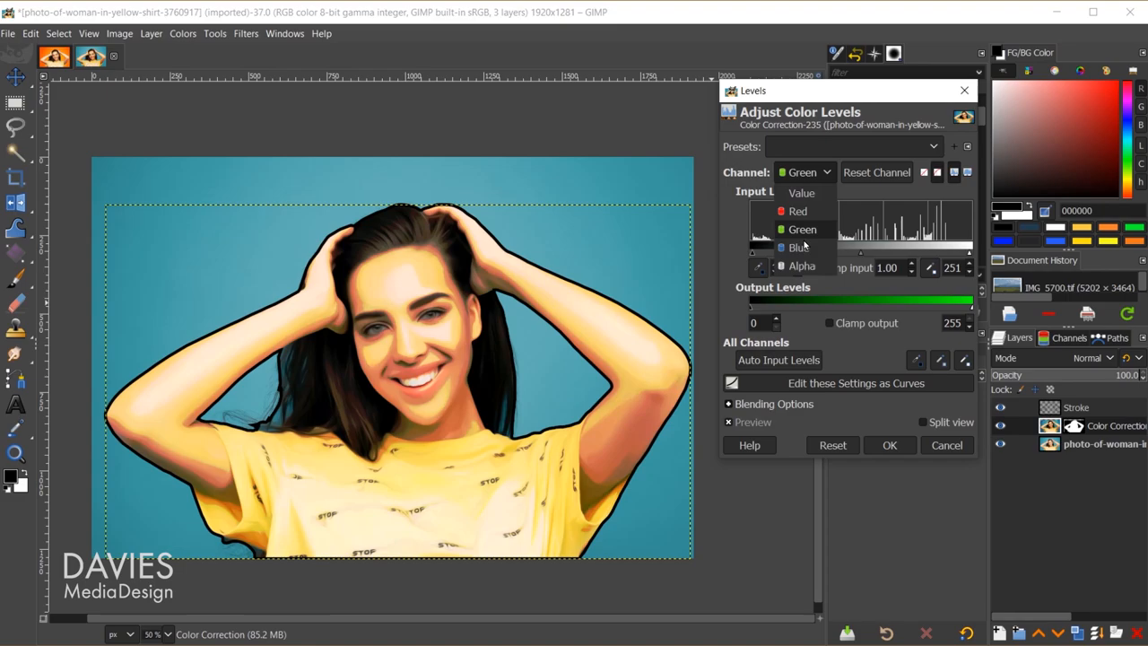
click(797, 247)
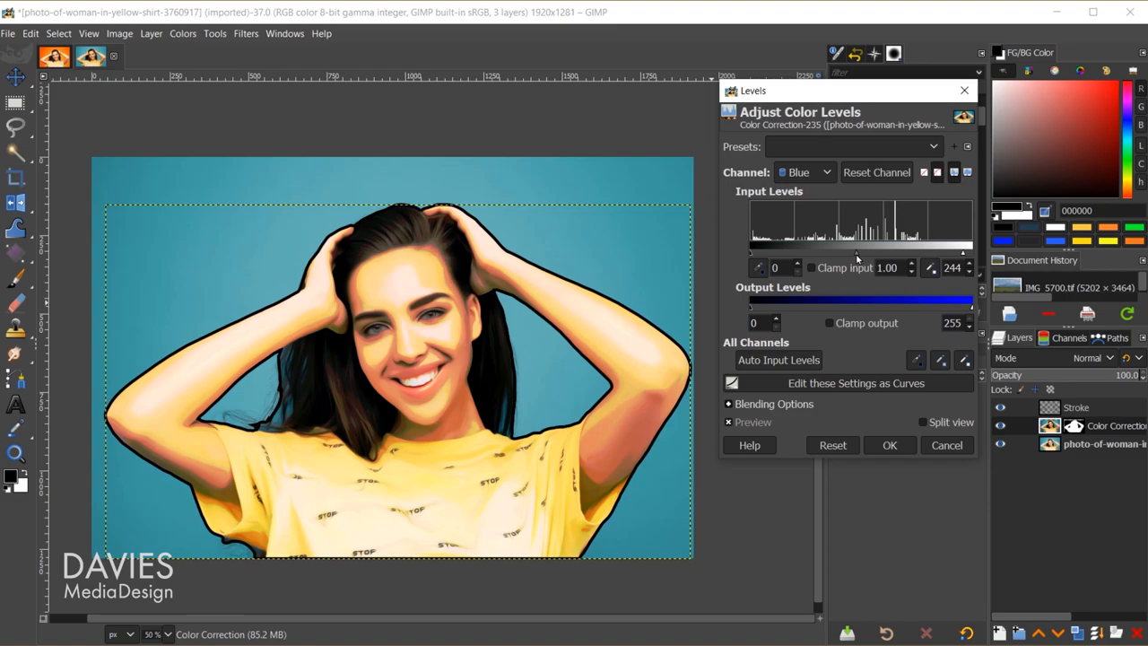
click(890, 445)
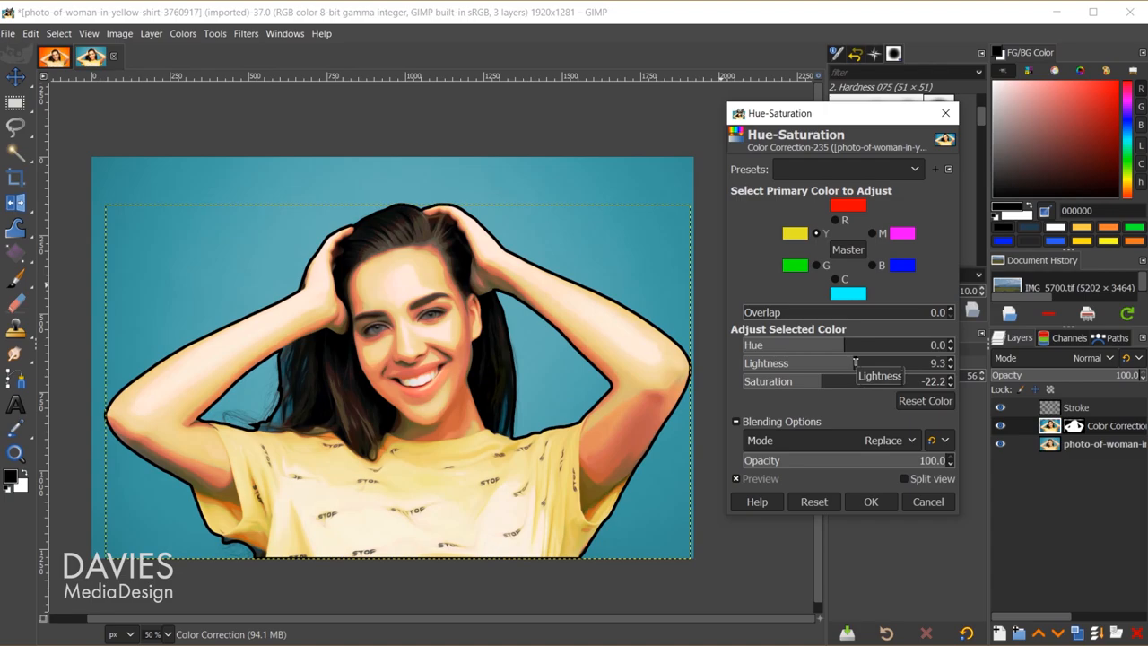
Step: Apply Hue-Saturation with Lightness 4.3 and Saturation -13 to the portrait layer
drag(852, 344, 839, 344)
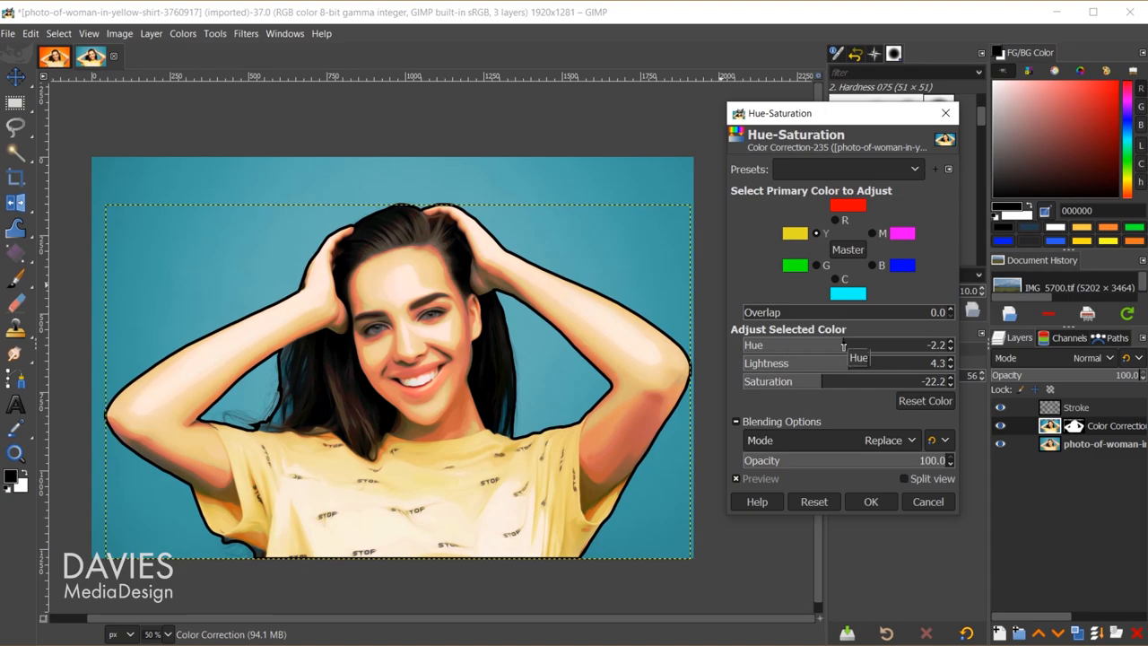
click(925, 401)
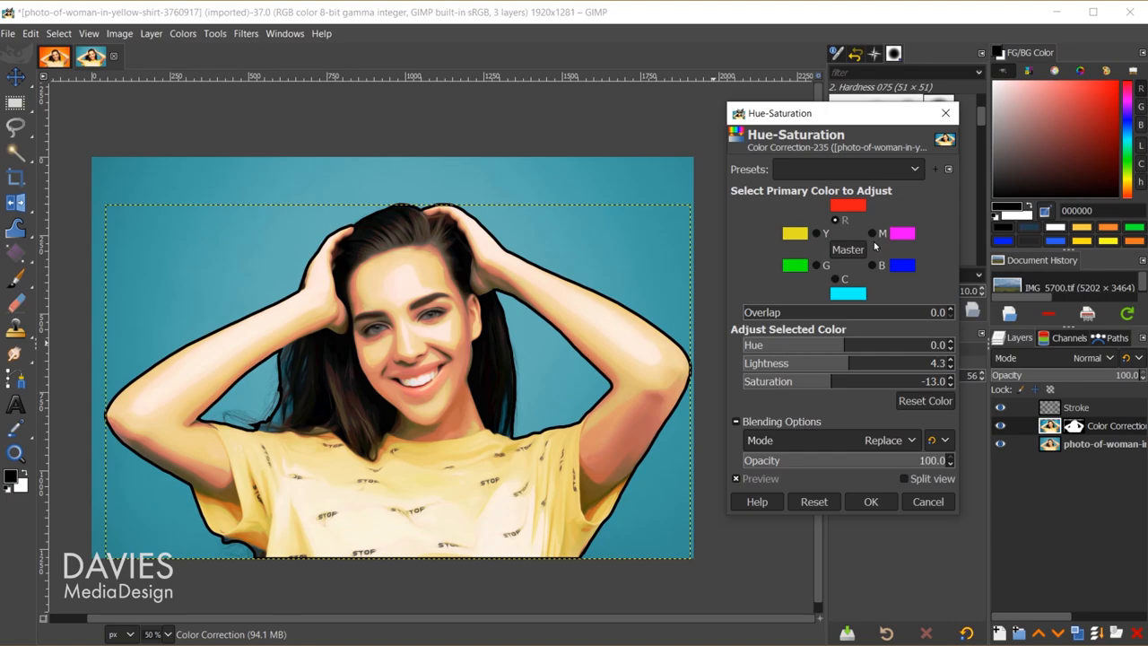
click(872, 502)
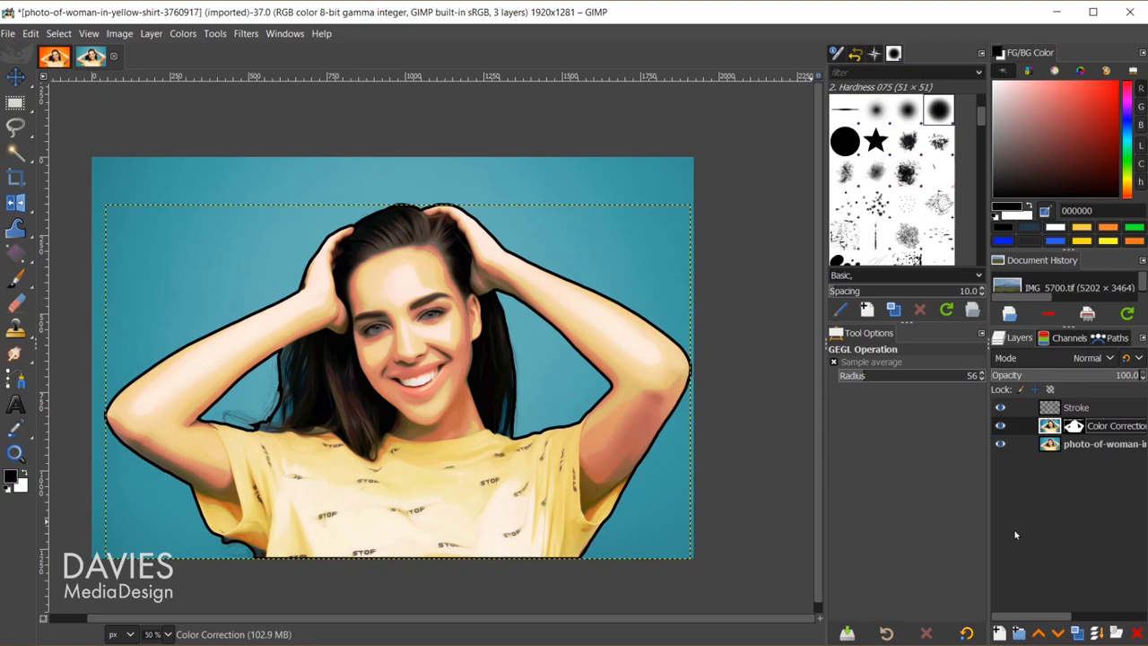
click(183, 34)
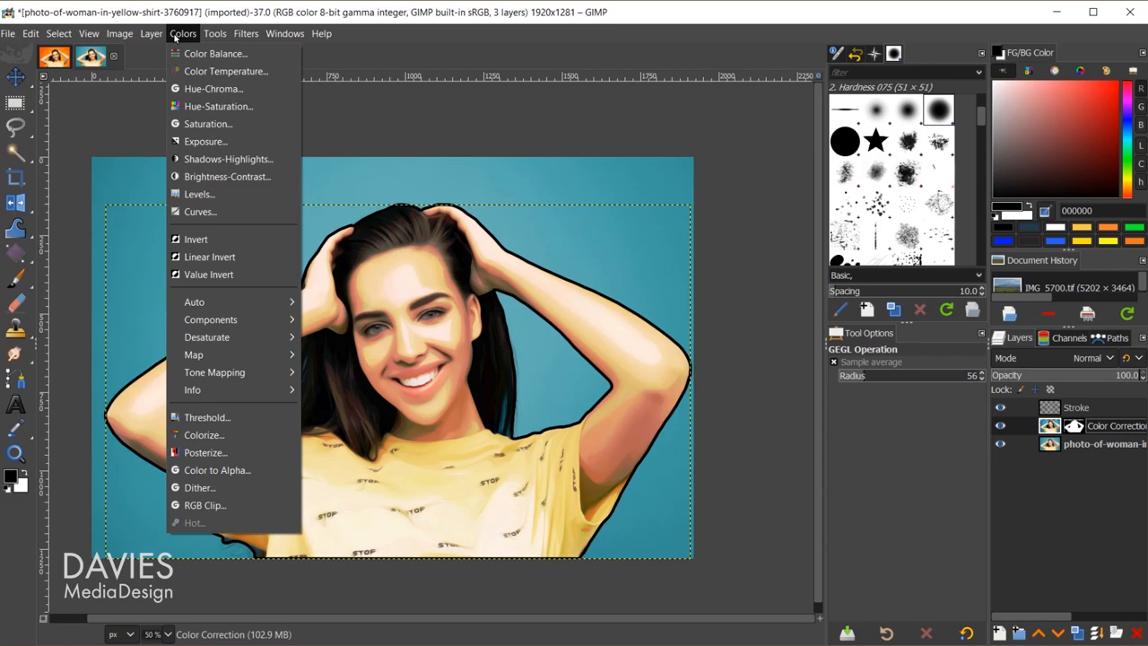
Step: Apply a Curves adjustment raising the Value curve and tweaking the Blue channel
click(199, 212)
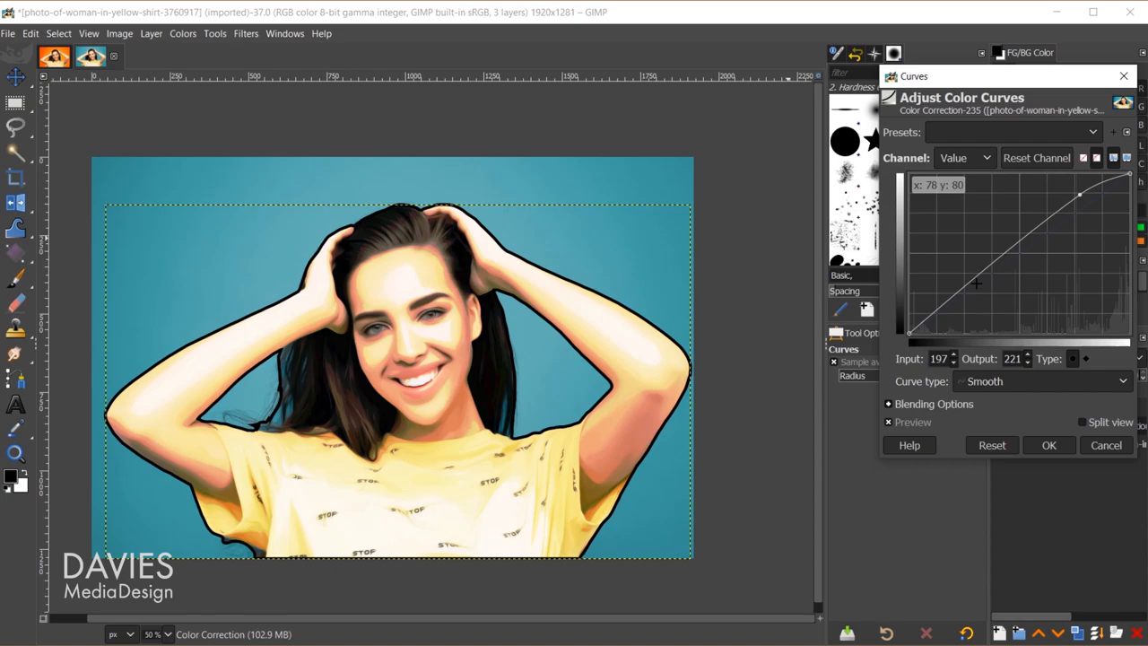
click(965, 158)
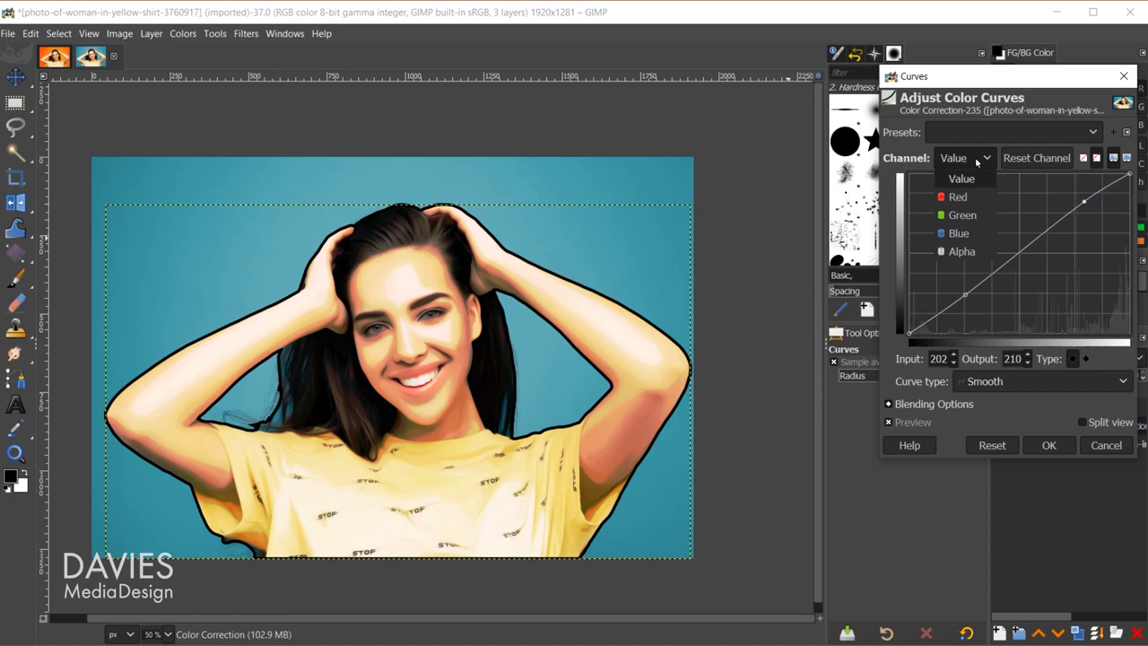
click(957, 233)
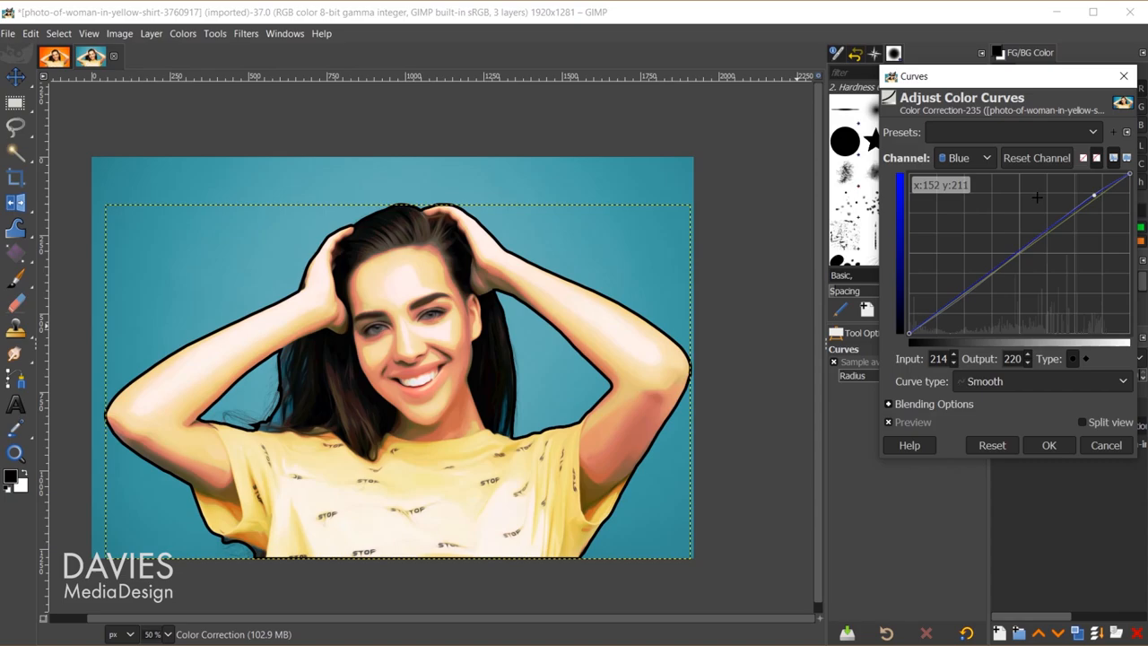
click(1048, 445)
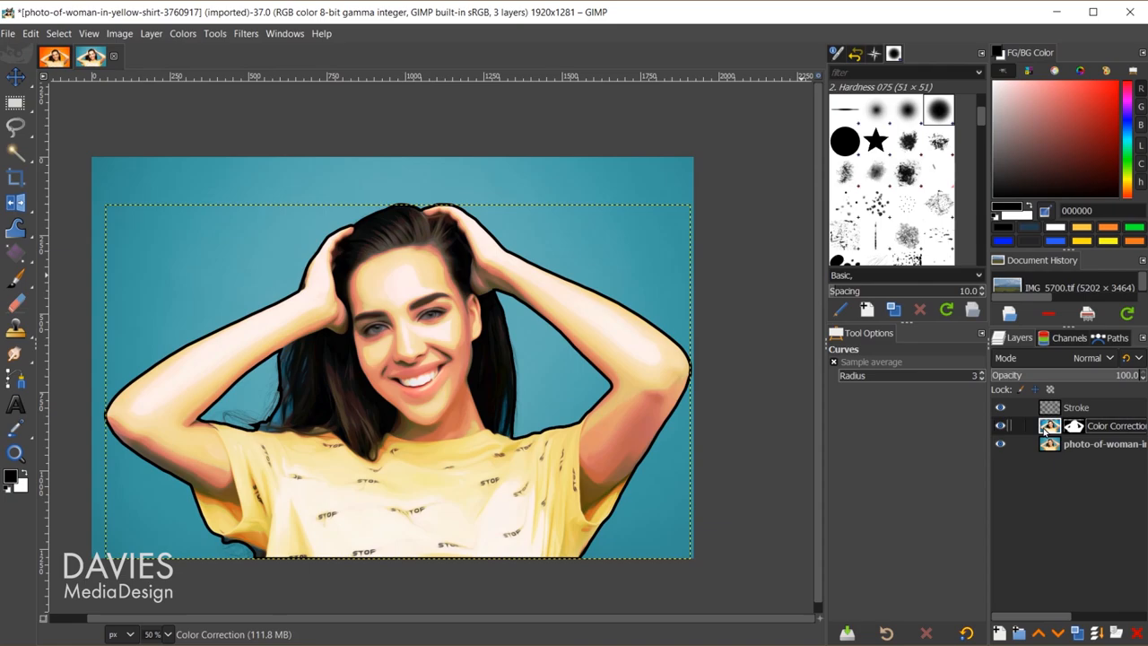
click(183, 32)
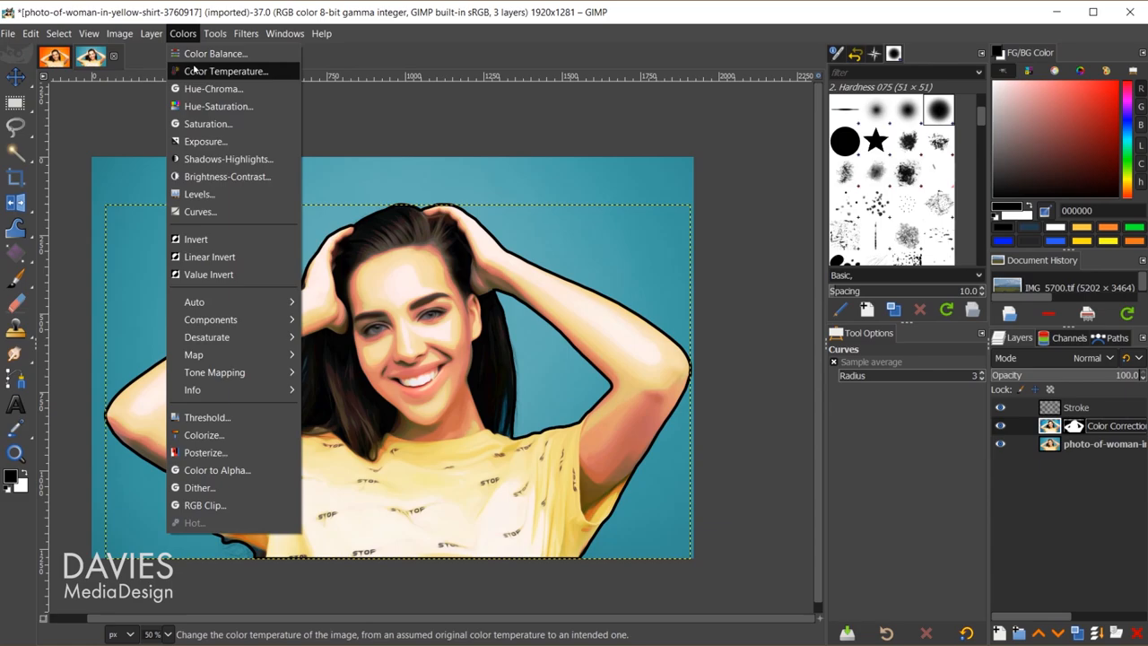
Step: Start the Color Temperature adjustment on the colour-corrected portrait
click(226, 71)
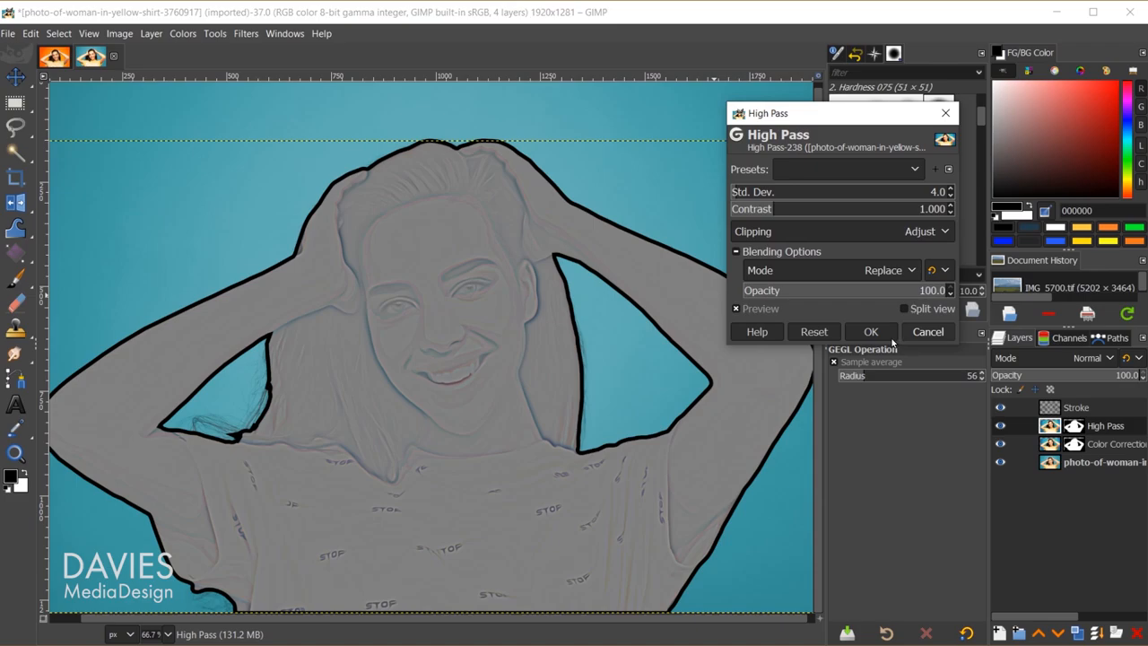
Step: Apply the High Pass filter (Std. Dev. 4) to the duplicated High Pass layer
click(869, 330)
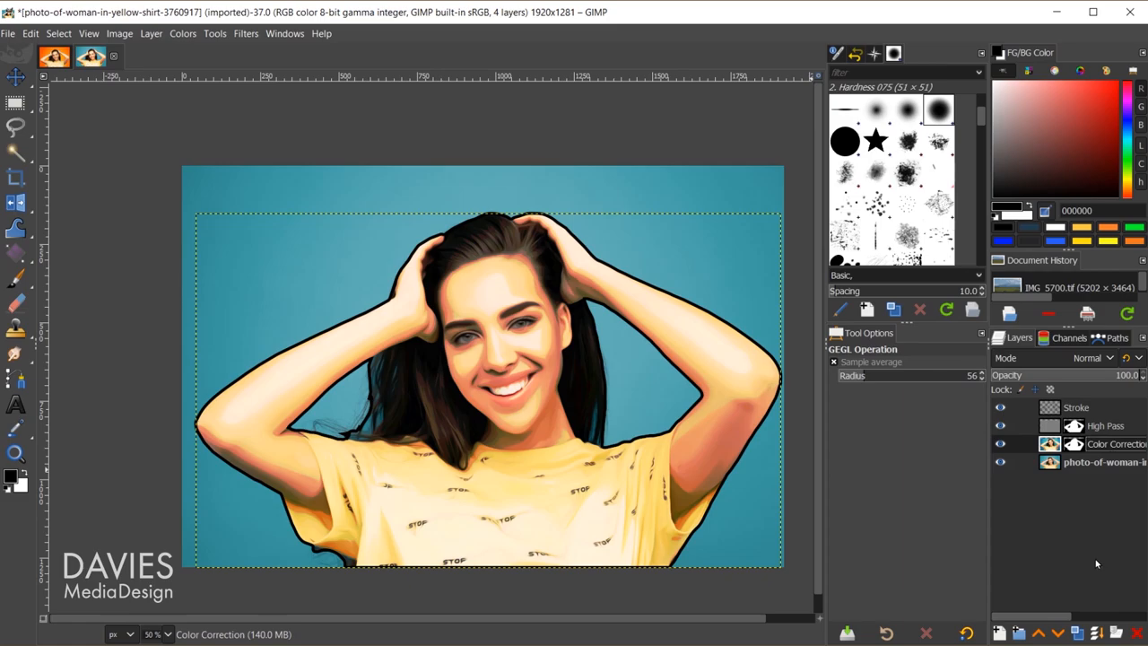
Step: Duplicate the Color Correction layer and apply G'MIC's Sketch filter to the copy
click(244, 33)
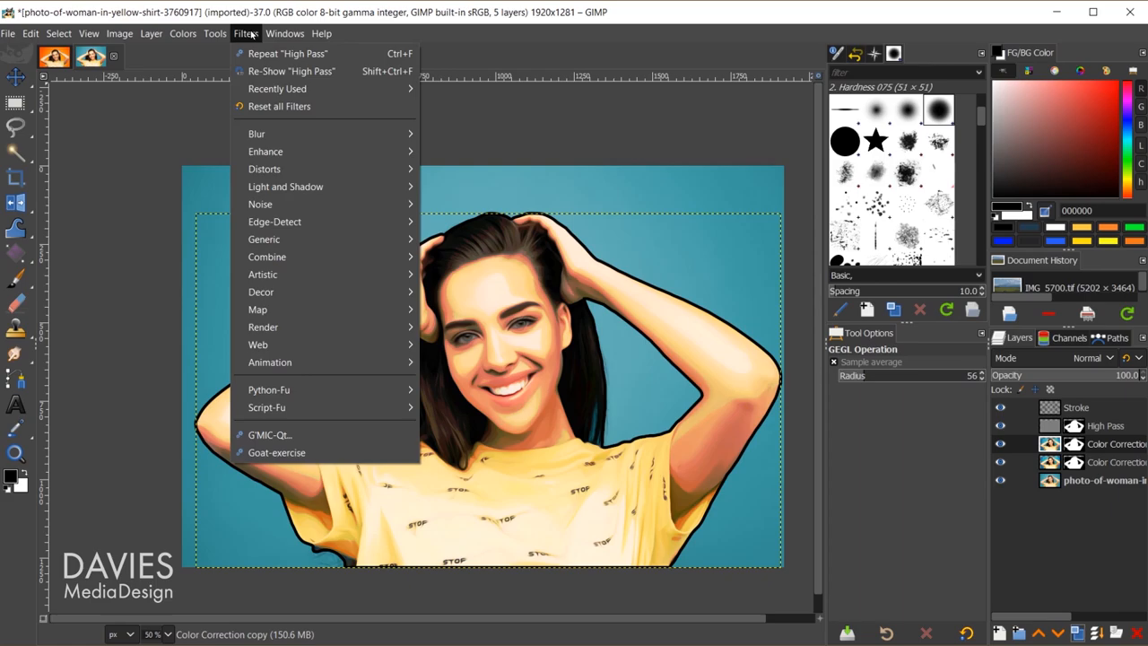
click(269, 436)
text(Sket)
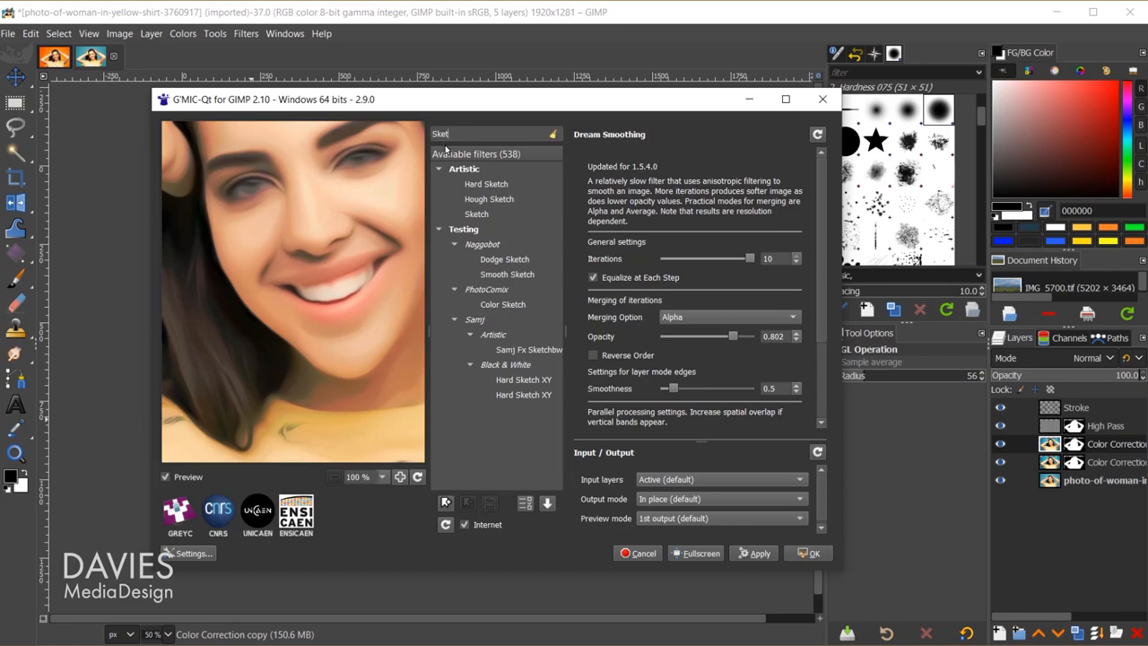
click(477, 213)
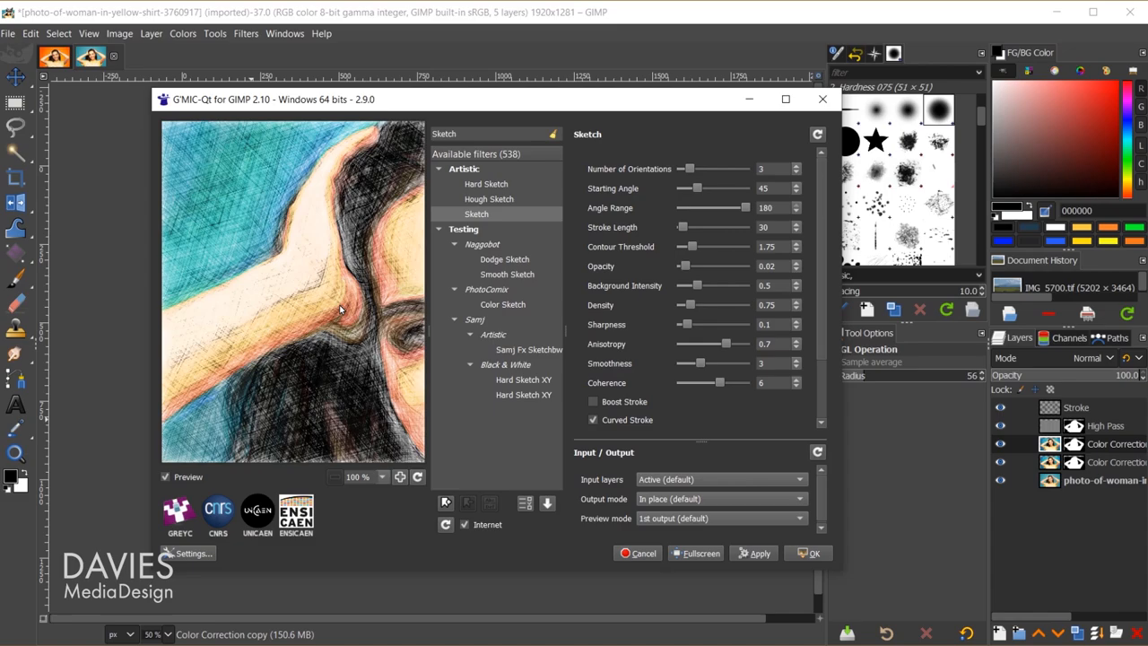
click(813, 553)
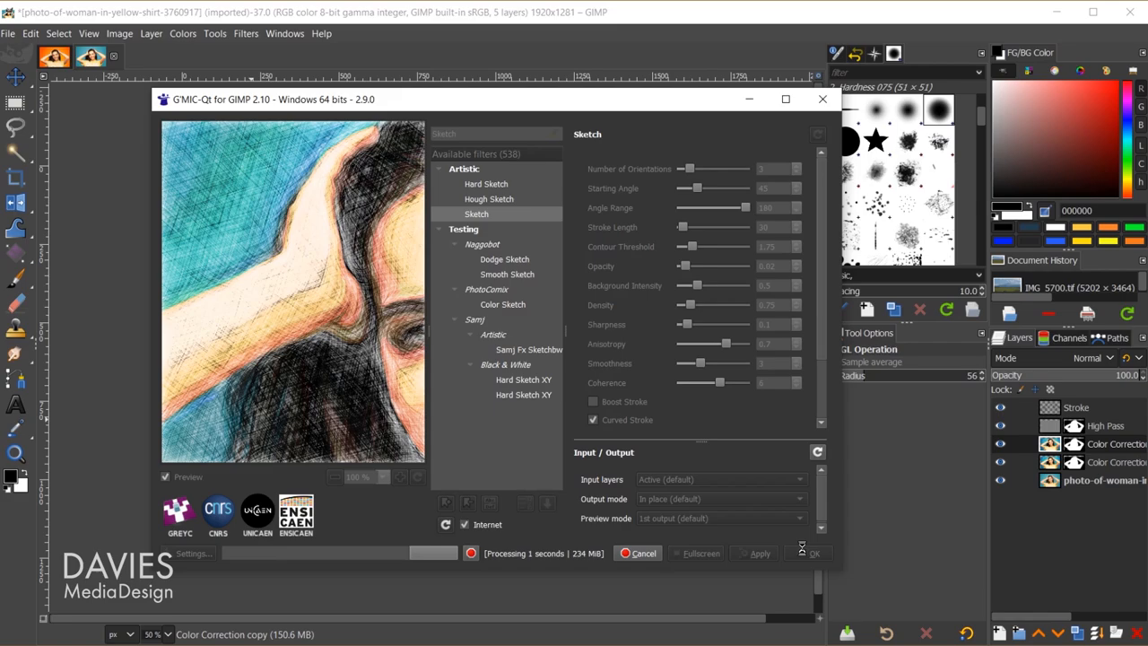
click(797, 552)
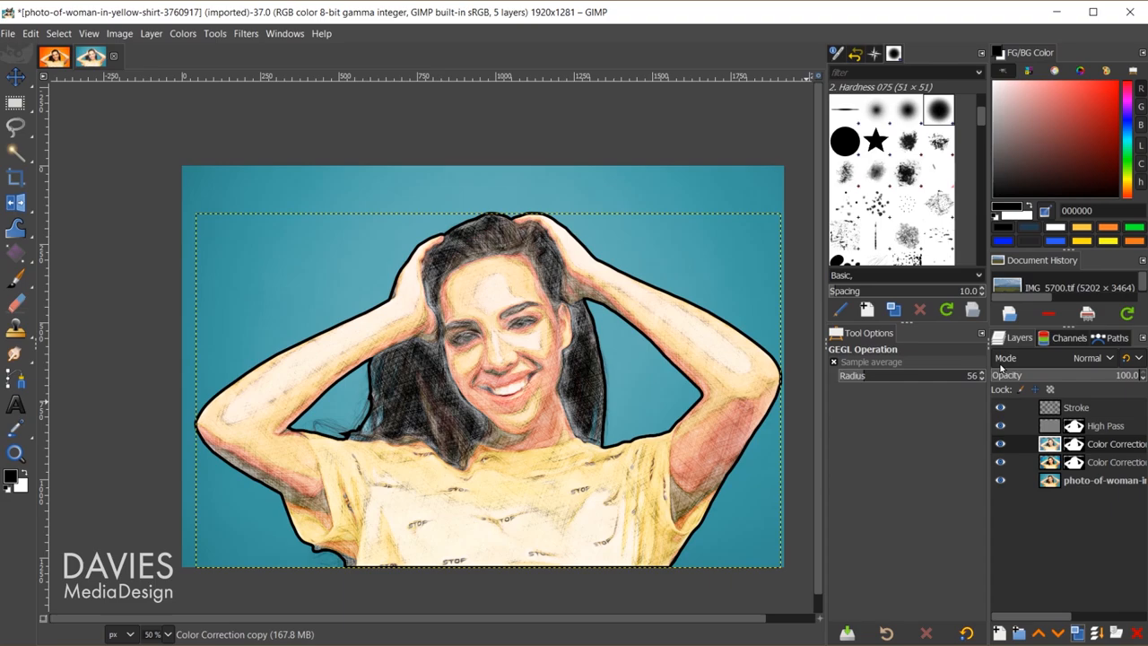
Step: Set the sketch layer's blending mode to Multiply
click(1083, 358)
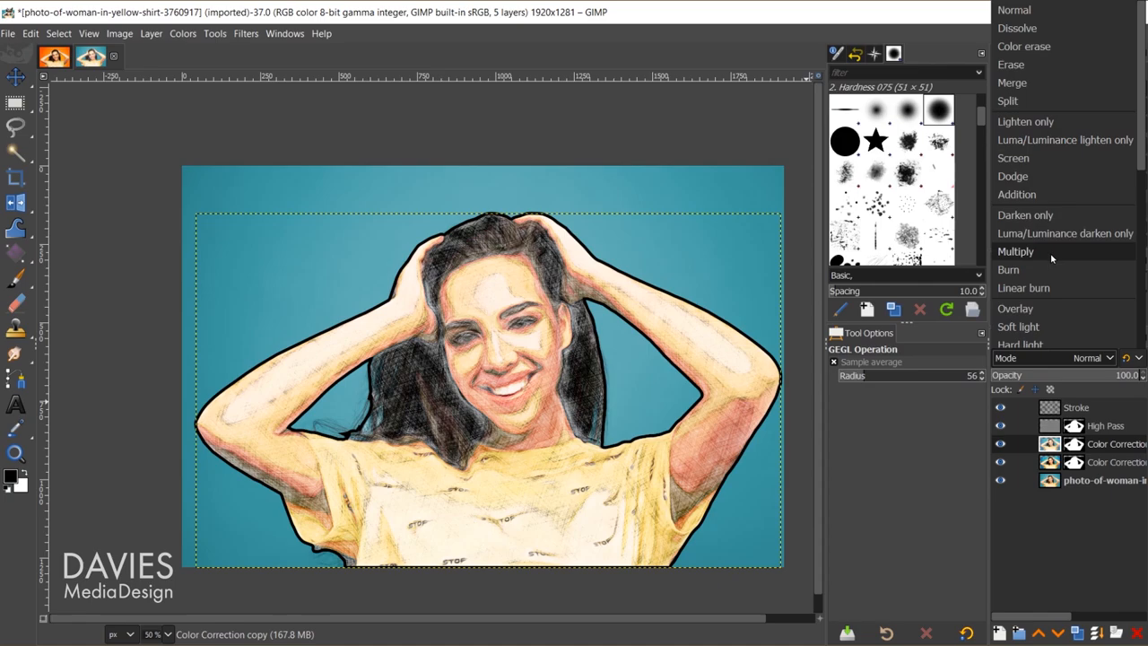
click(1015, 251)
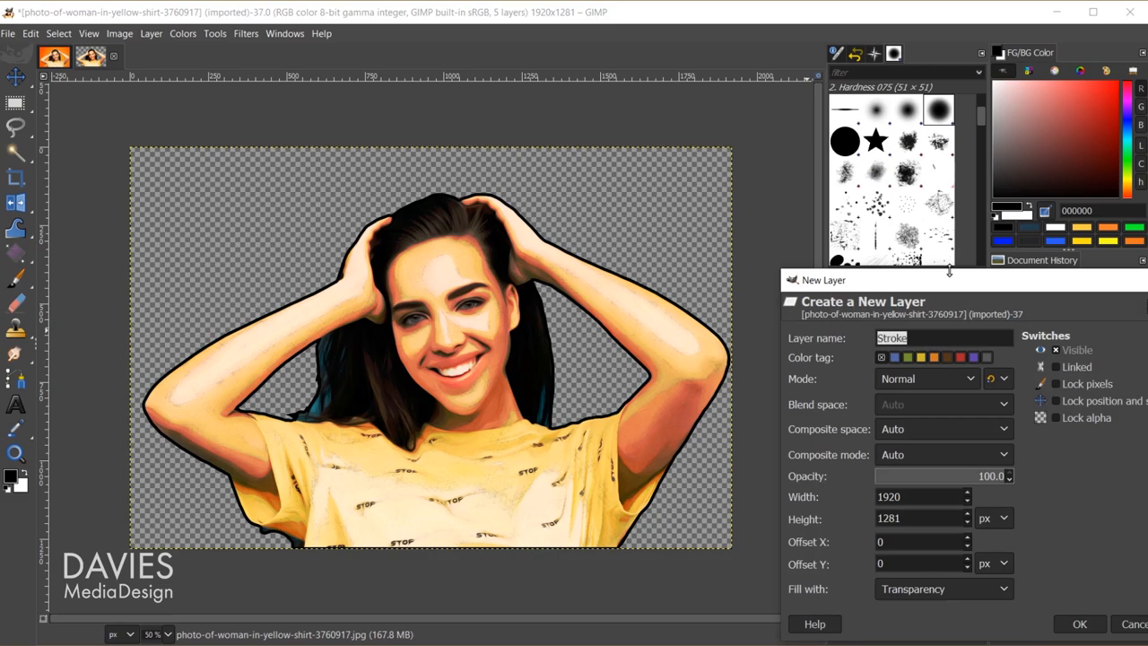
Step: Create a Background layer and fill it with an orange (fcca46) radial FG-to-BG gradient from centre to corner
click(1076, 624)
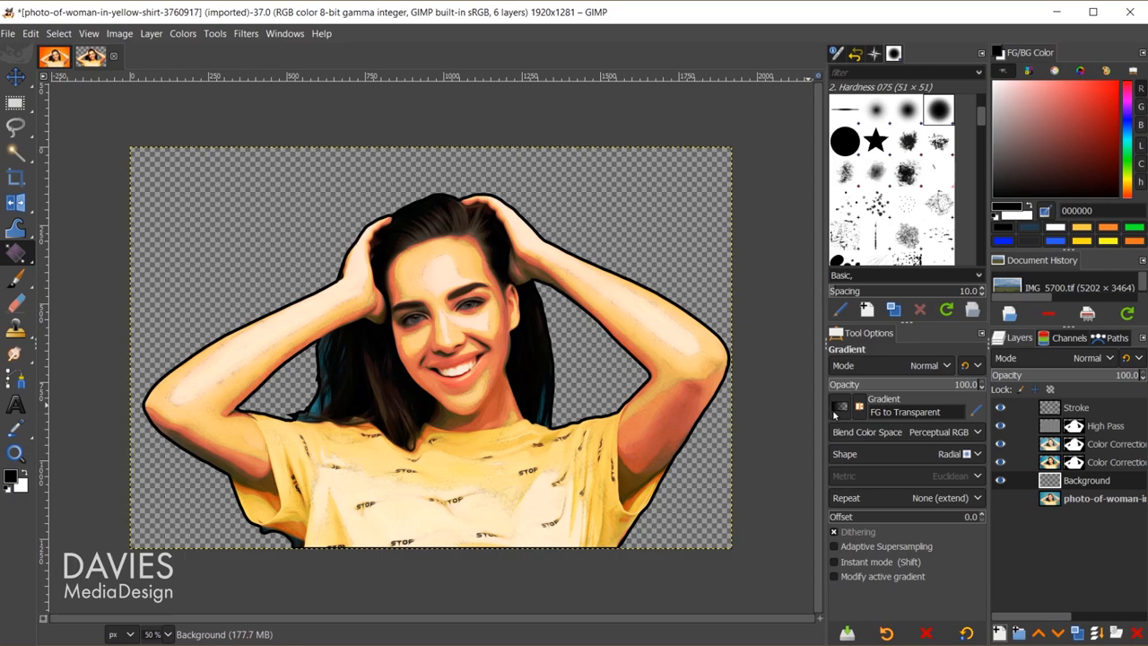
click(839, 405)
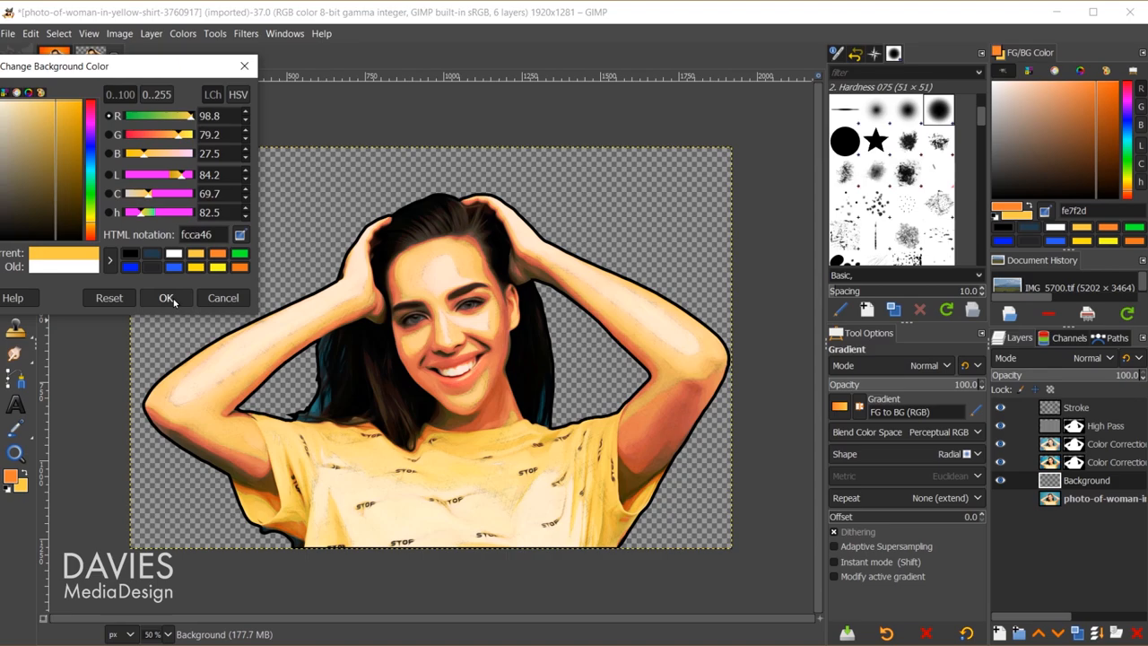
click(165, 297)
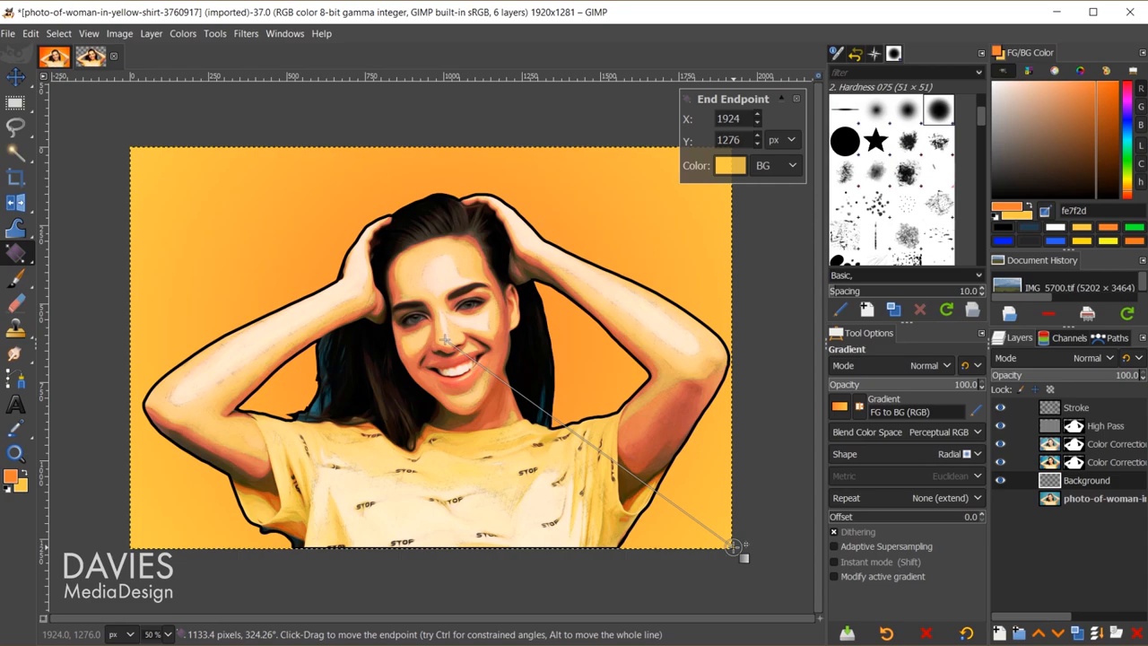
drag(734, 547, 601, 452)
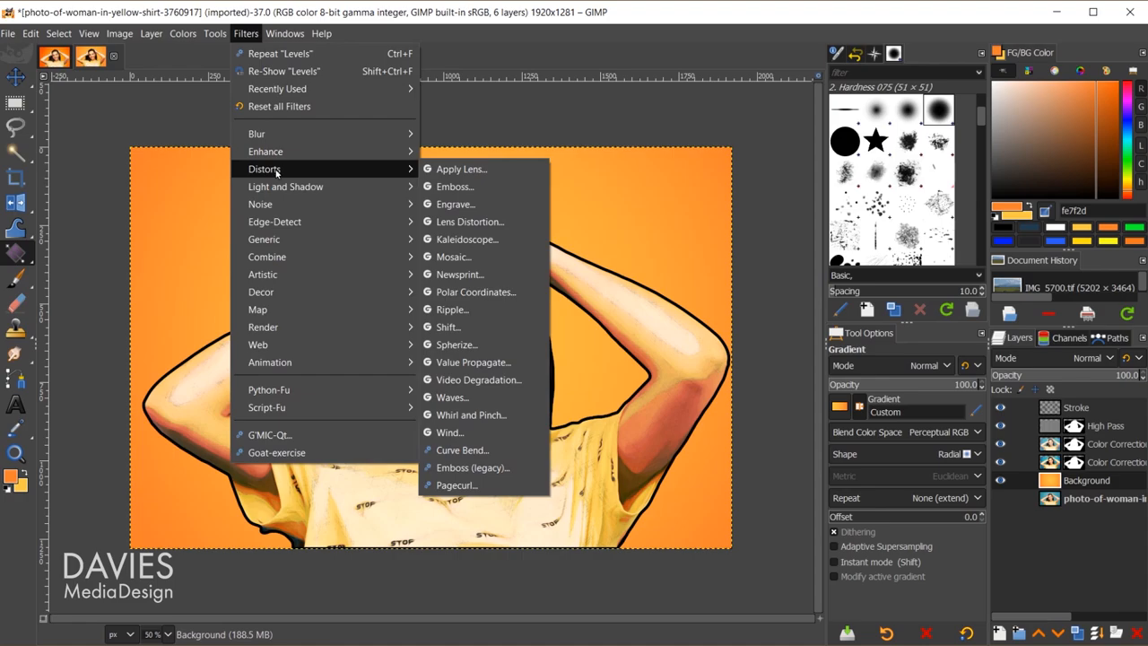
Step: Preview the Newsprint filter with the Red channel pattern set to Circle dots
click(458, 274)
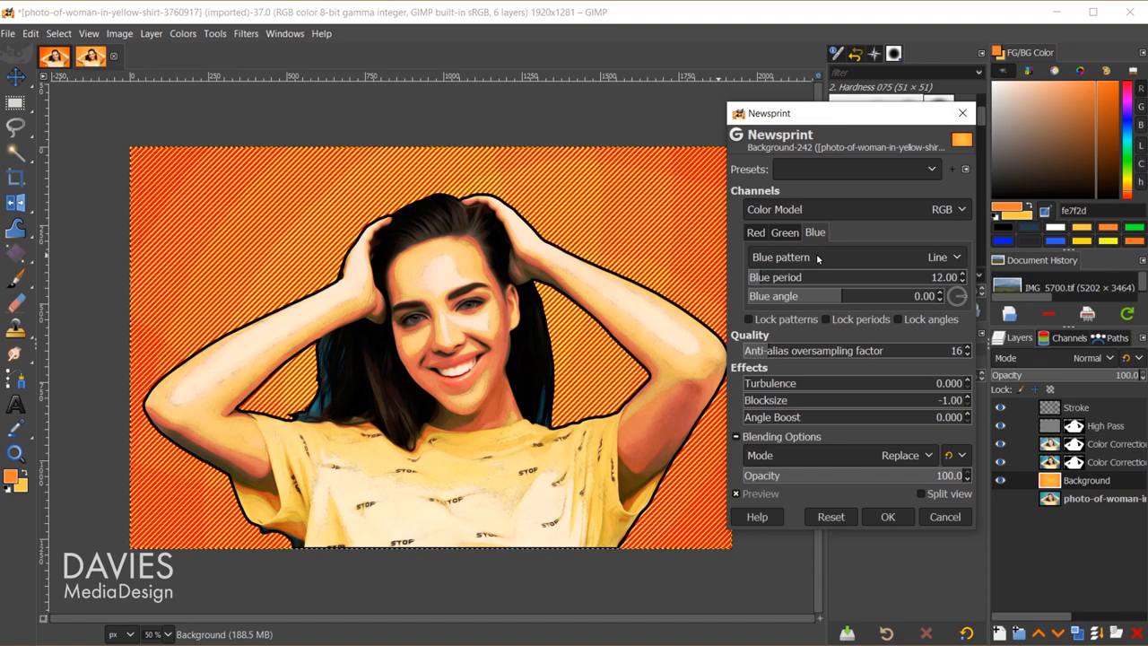
click(783, 232)
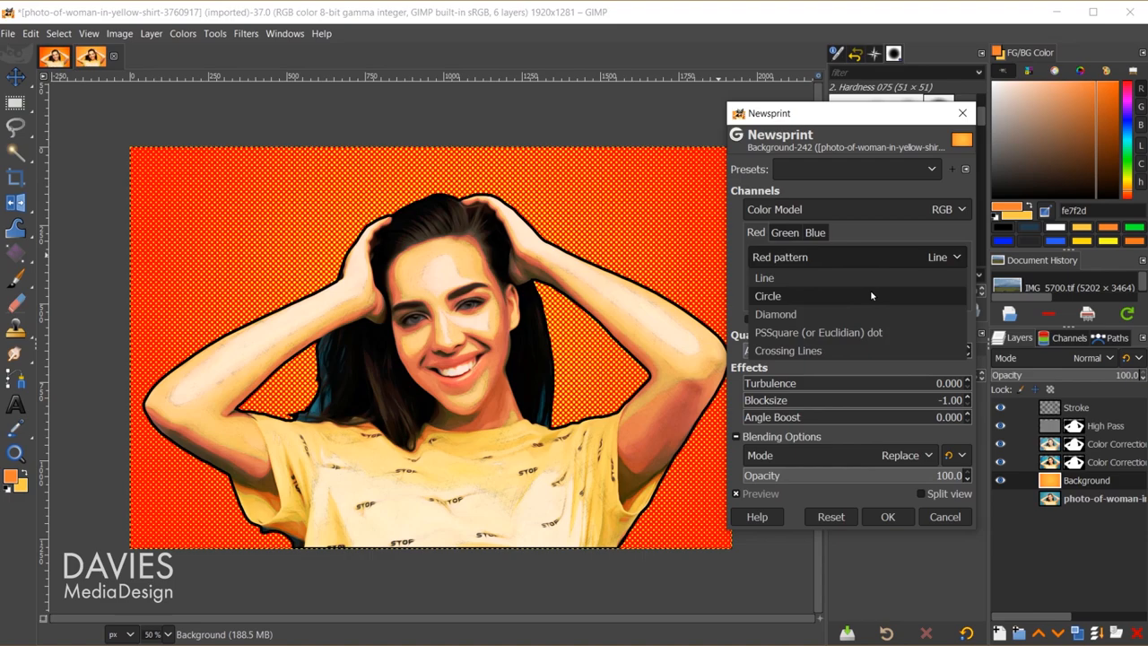
click(768, 295)
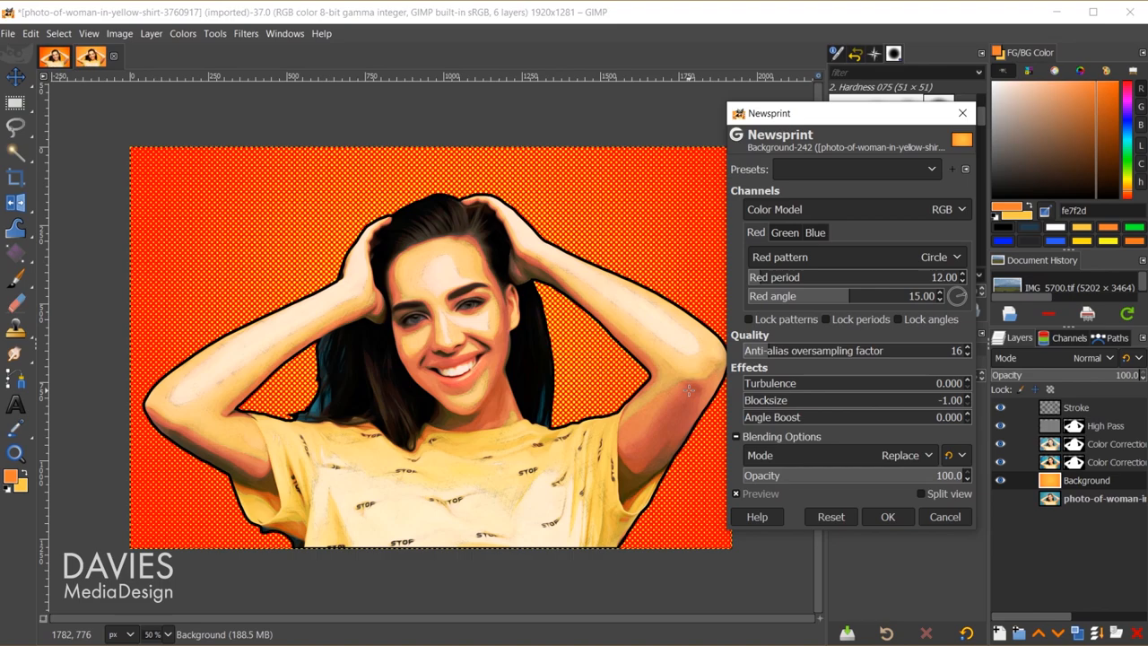